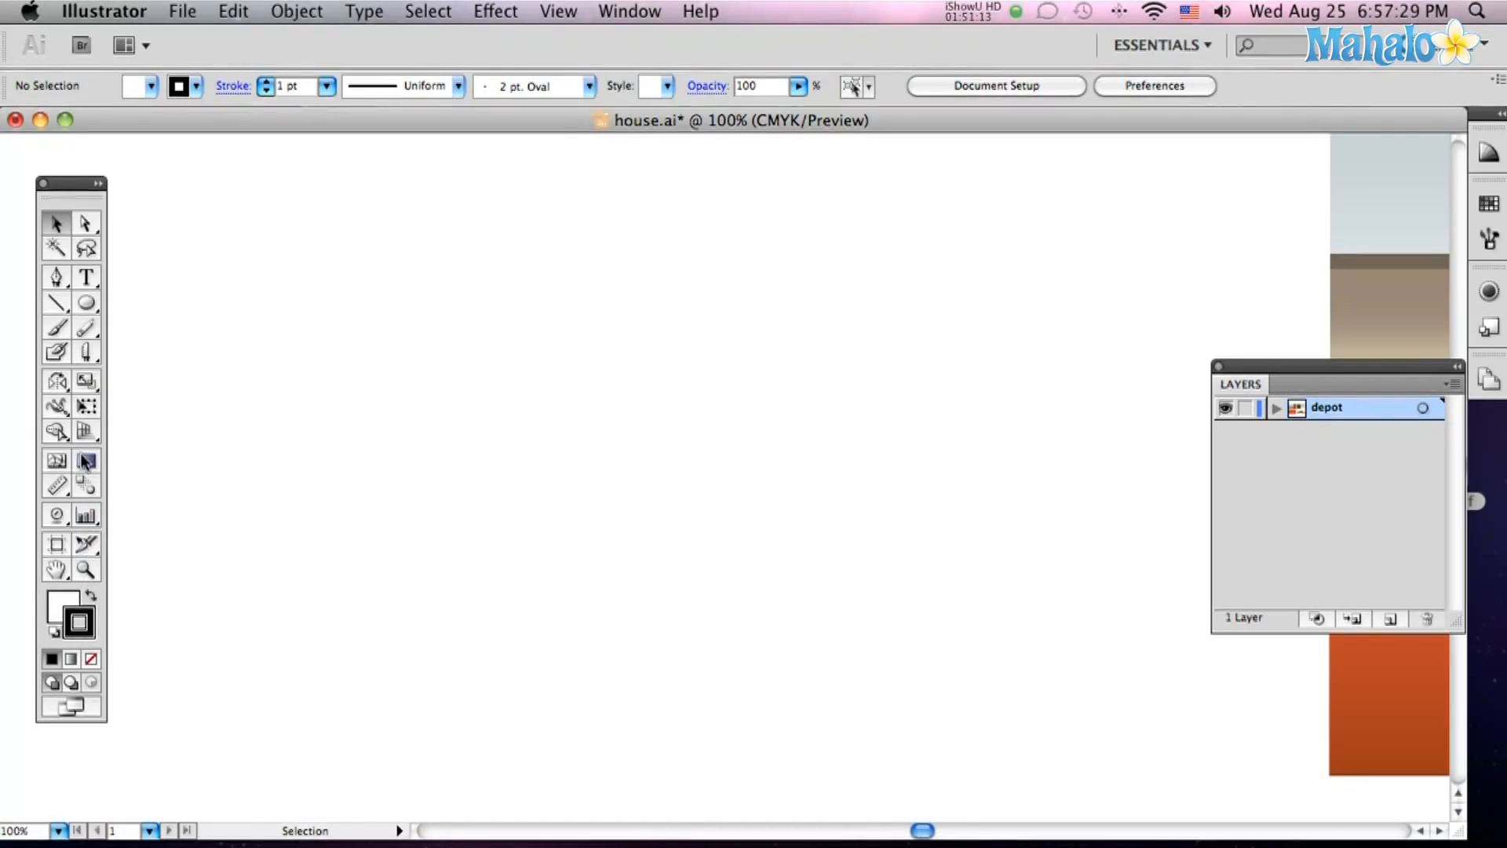
pyautogui.moveTo(85, 431)
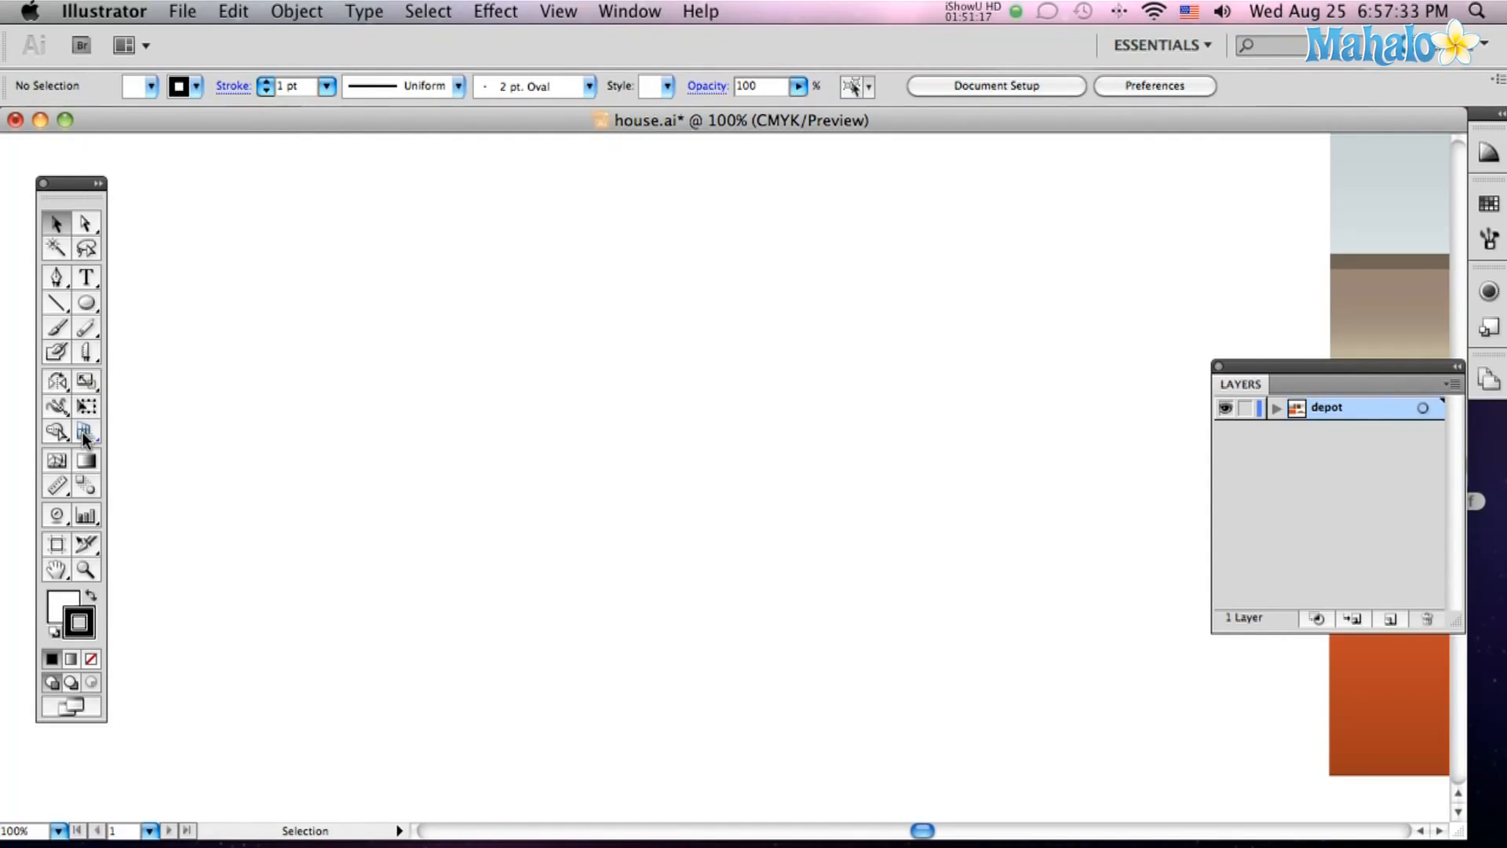
pyautogui.moveTo(85, 432)
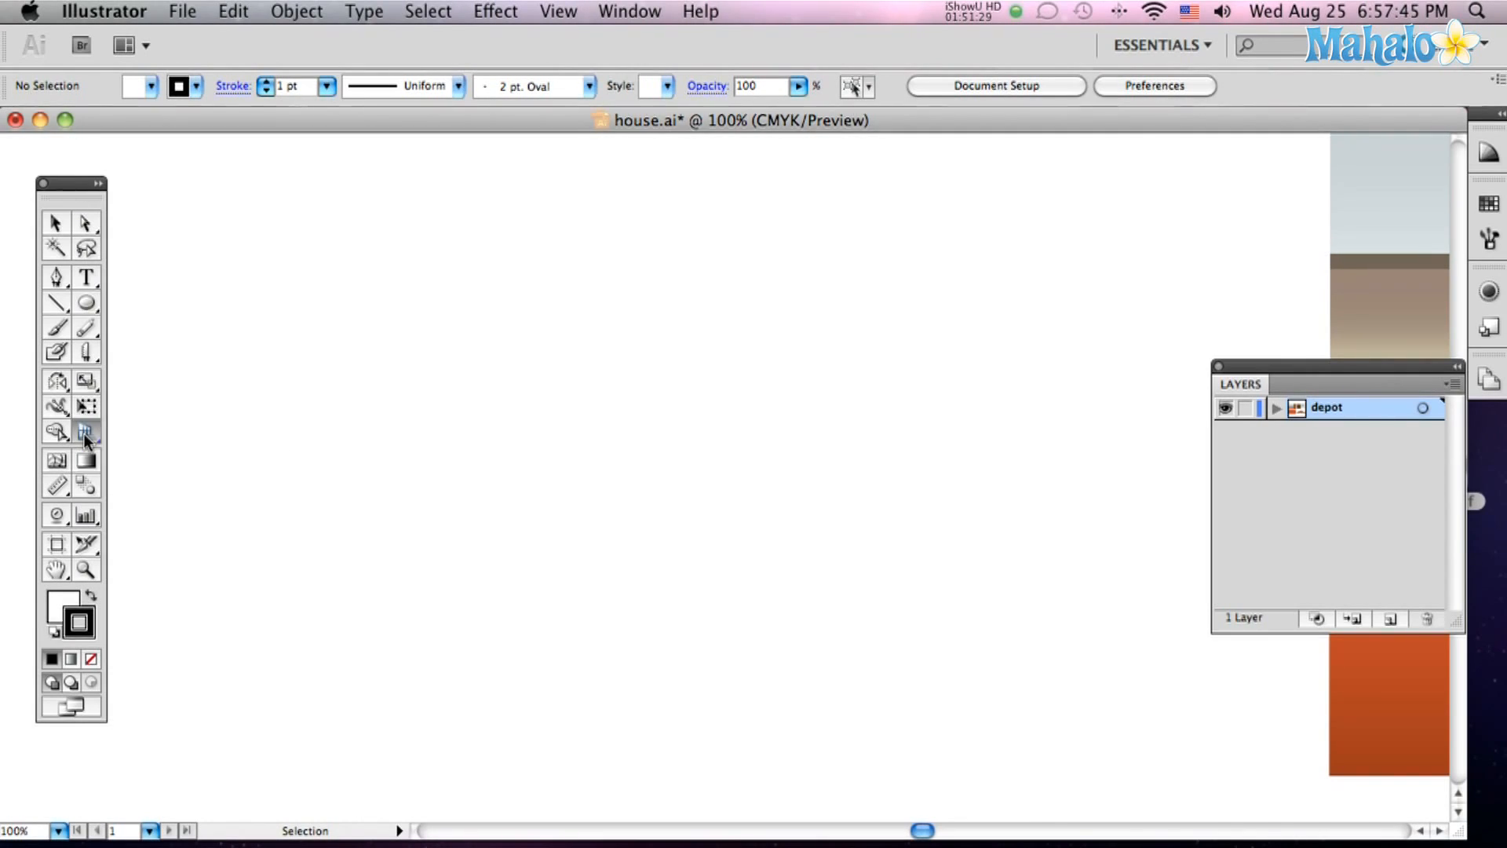
# Show the two-point perspective grid and zoom out to 66.67% to view the artwork pieces.
pyautogui.click(85, 432)
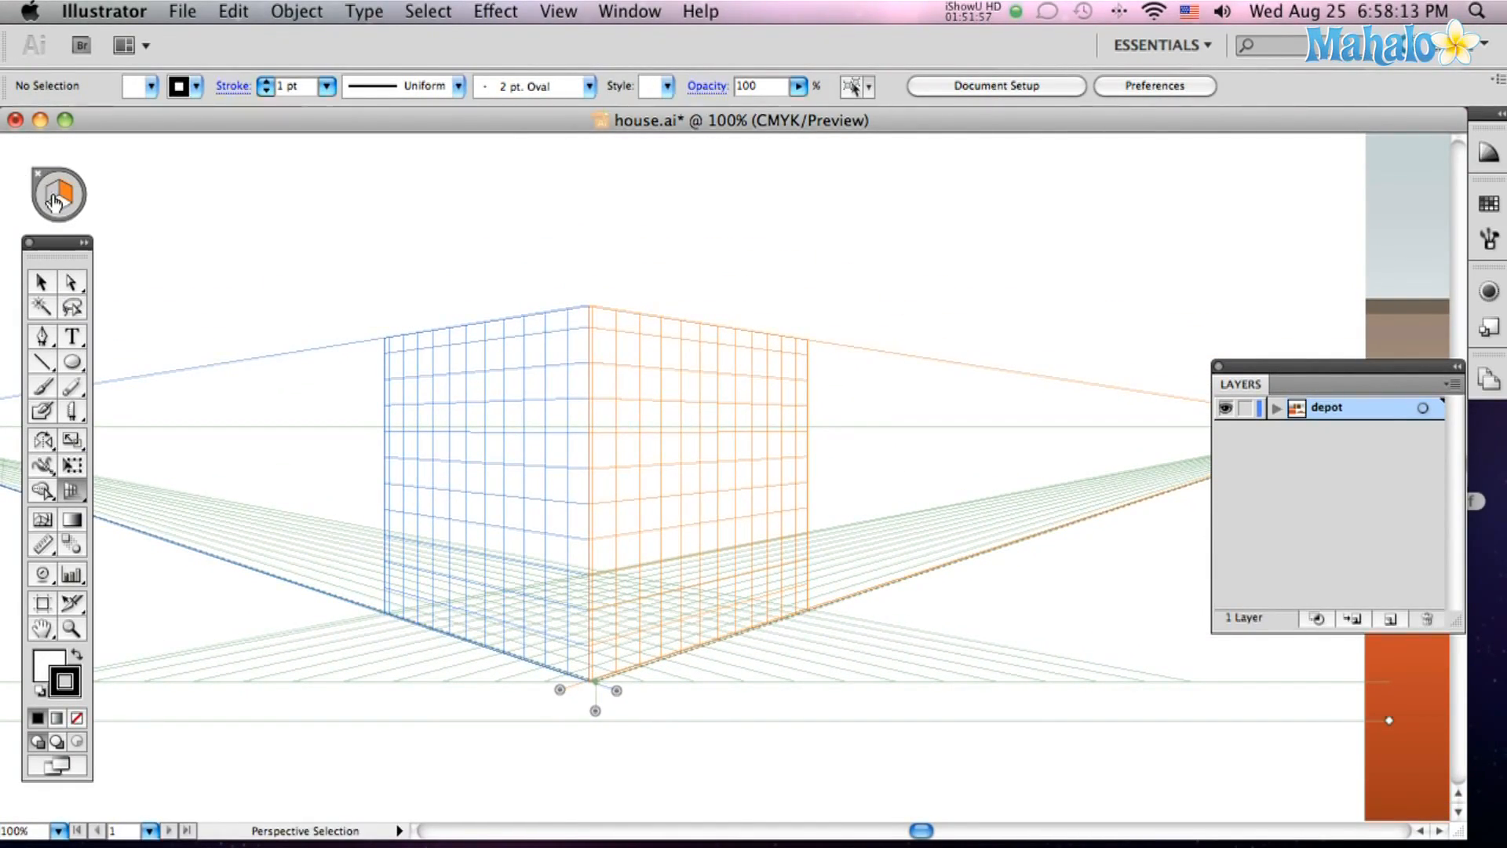
pyautogui.click(57, 194)
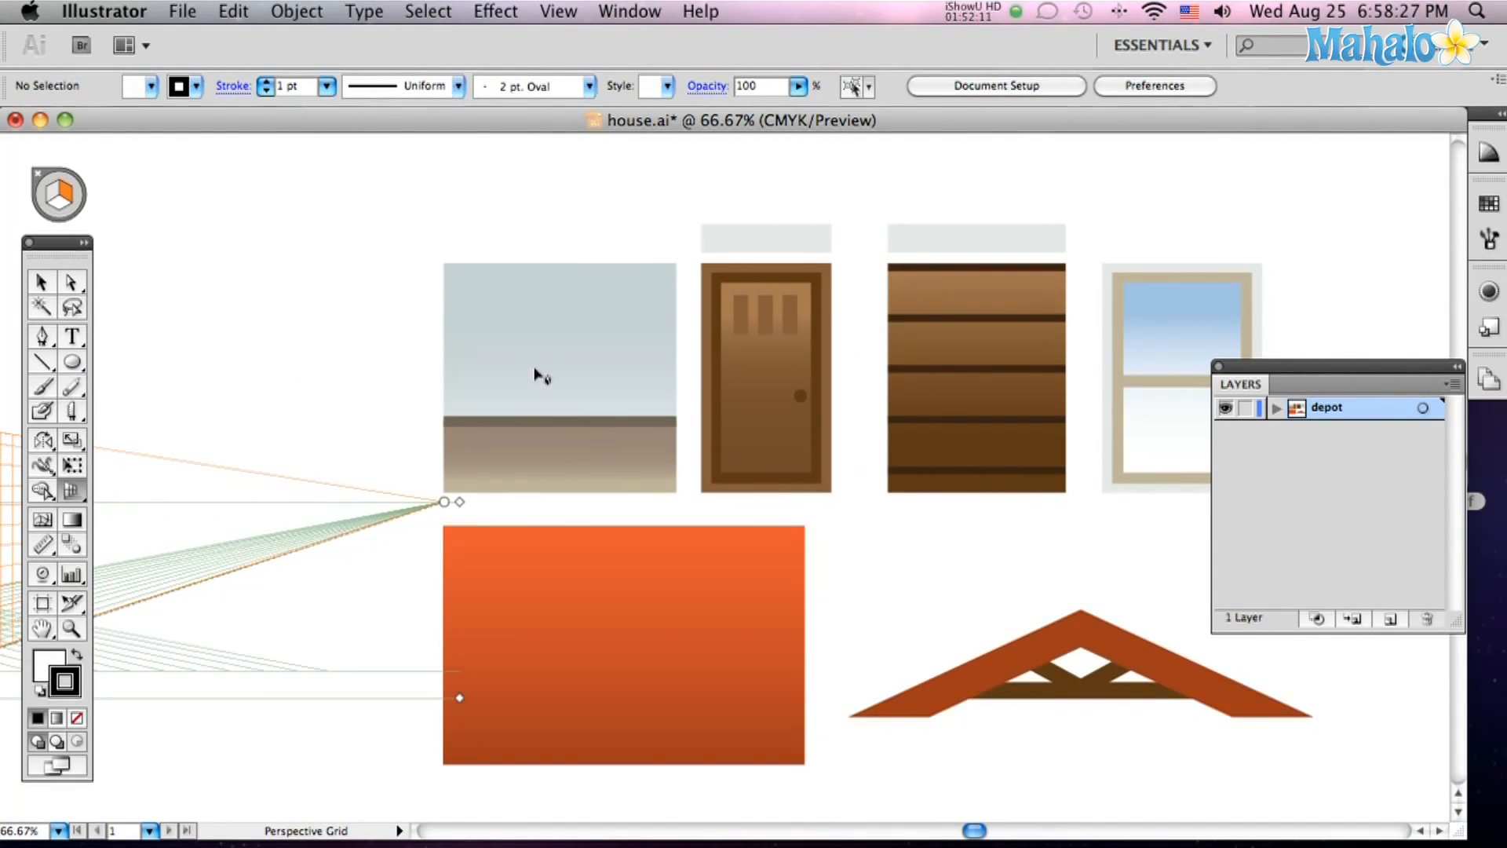
# Select the sky-and-ground wall group and switch to the Perspective Selection Tool.
pyautogui.click(561, 377)
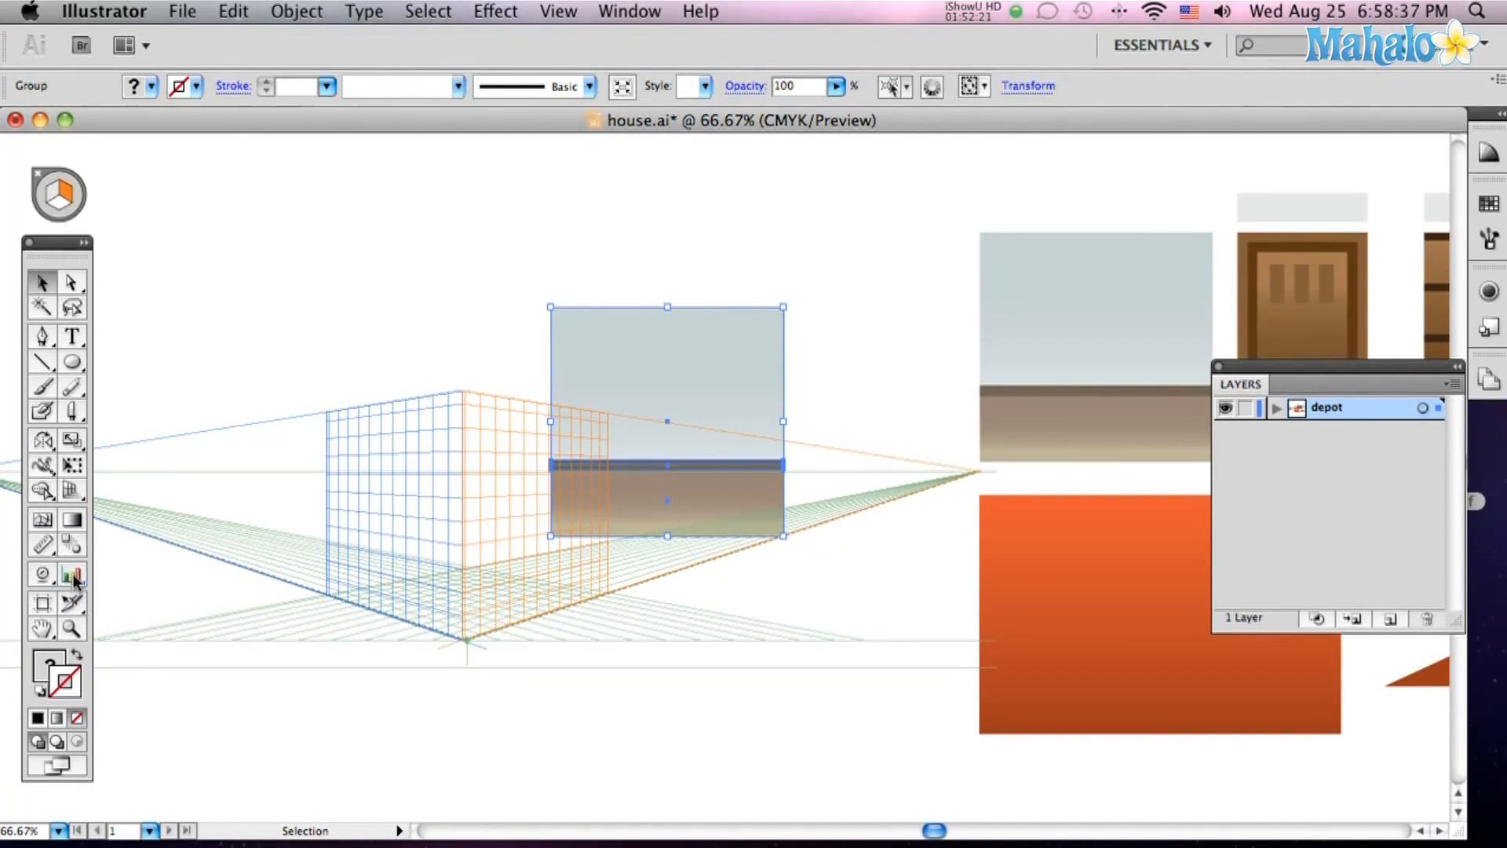
pyautogui.click(73, 489)
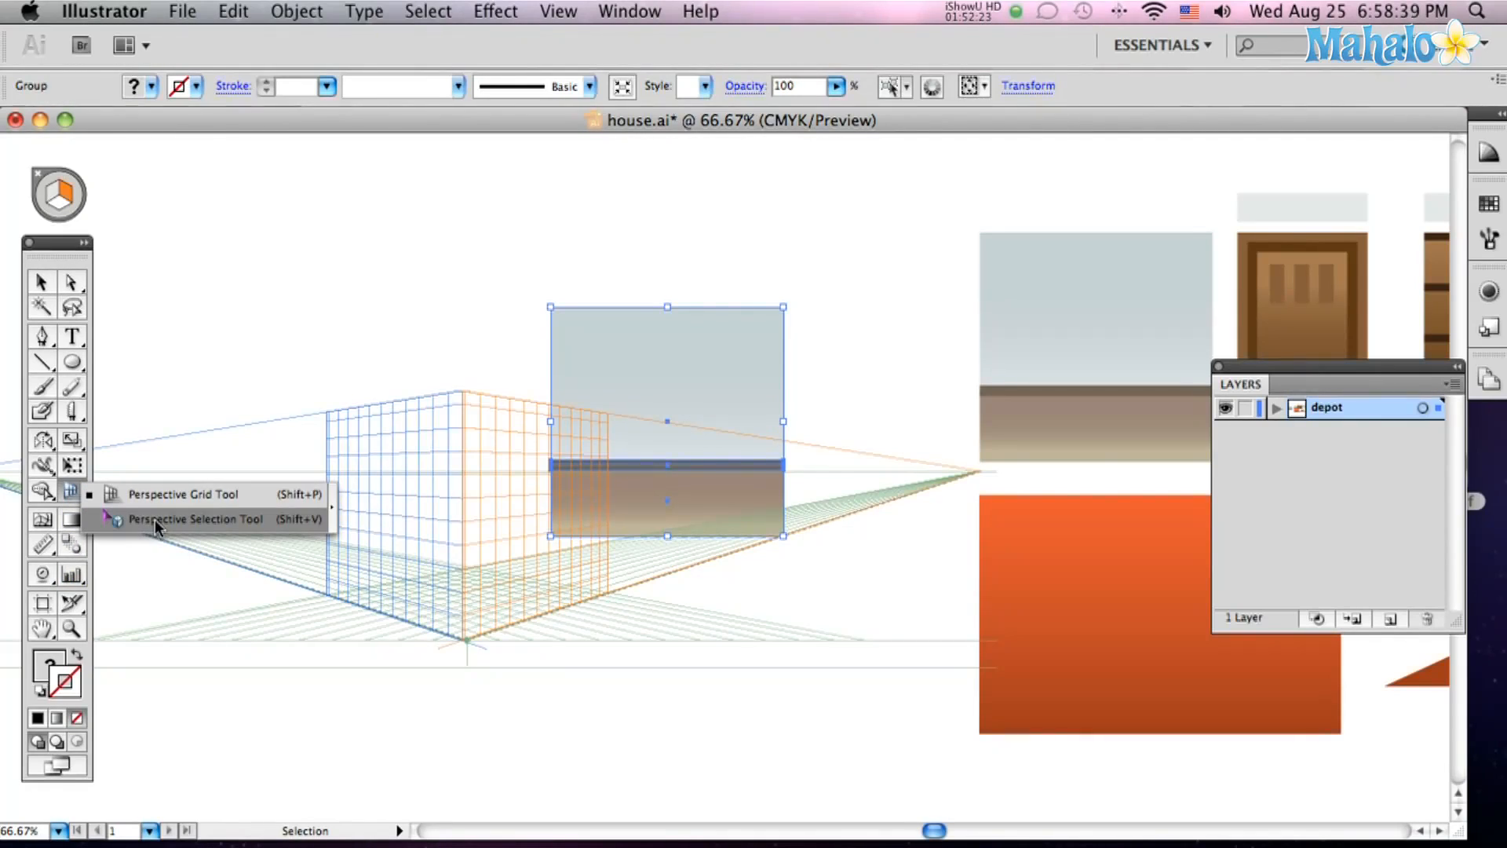
pyautogui.click(194, 519)
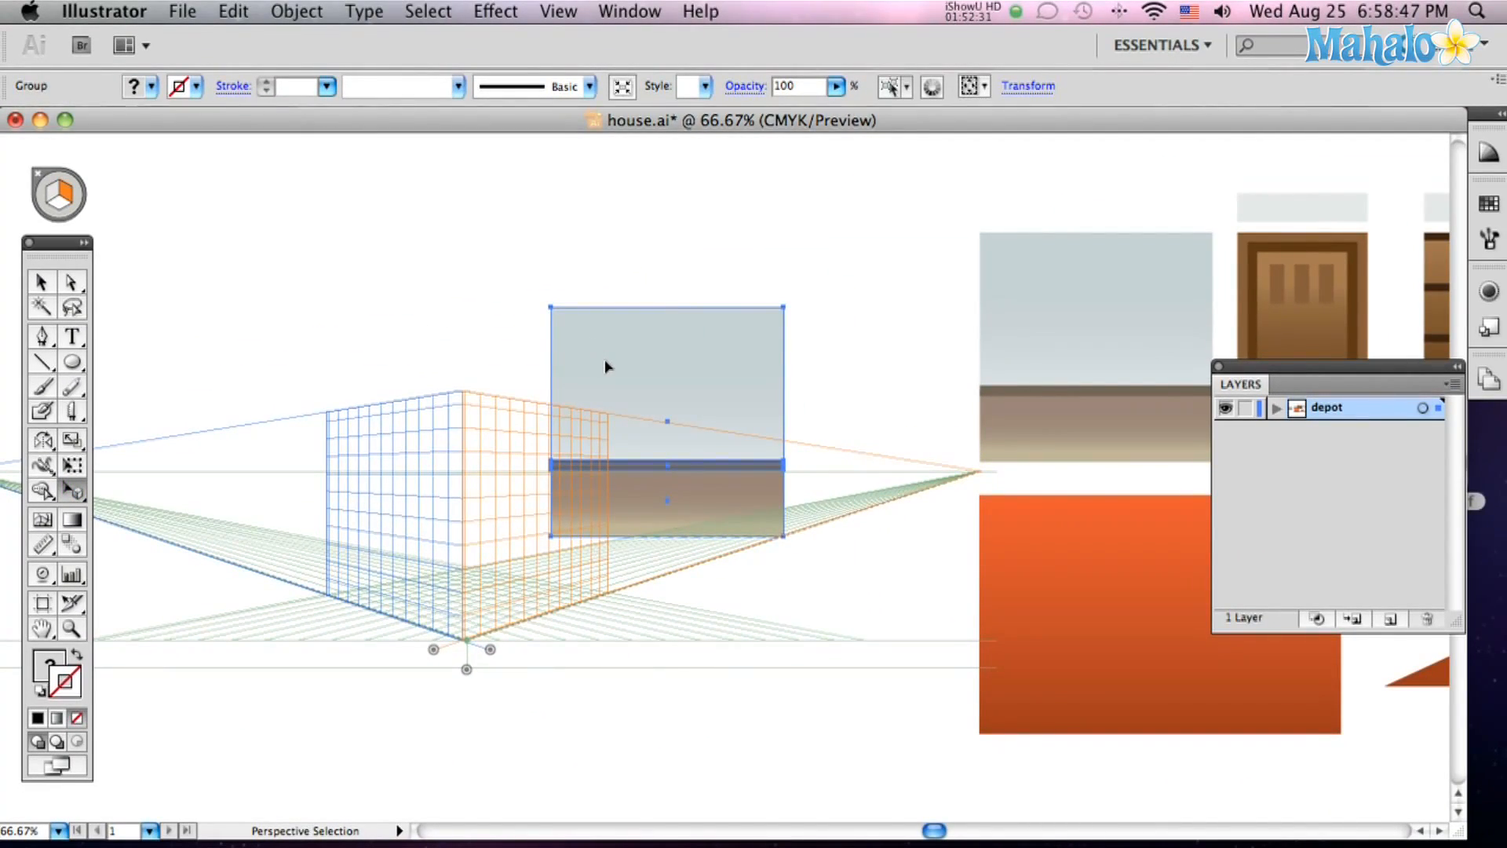
pyautogui.moveTo(629, 363)
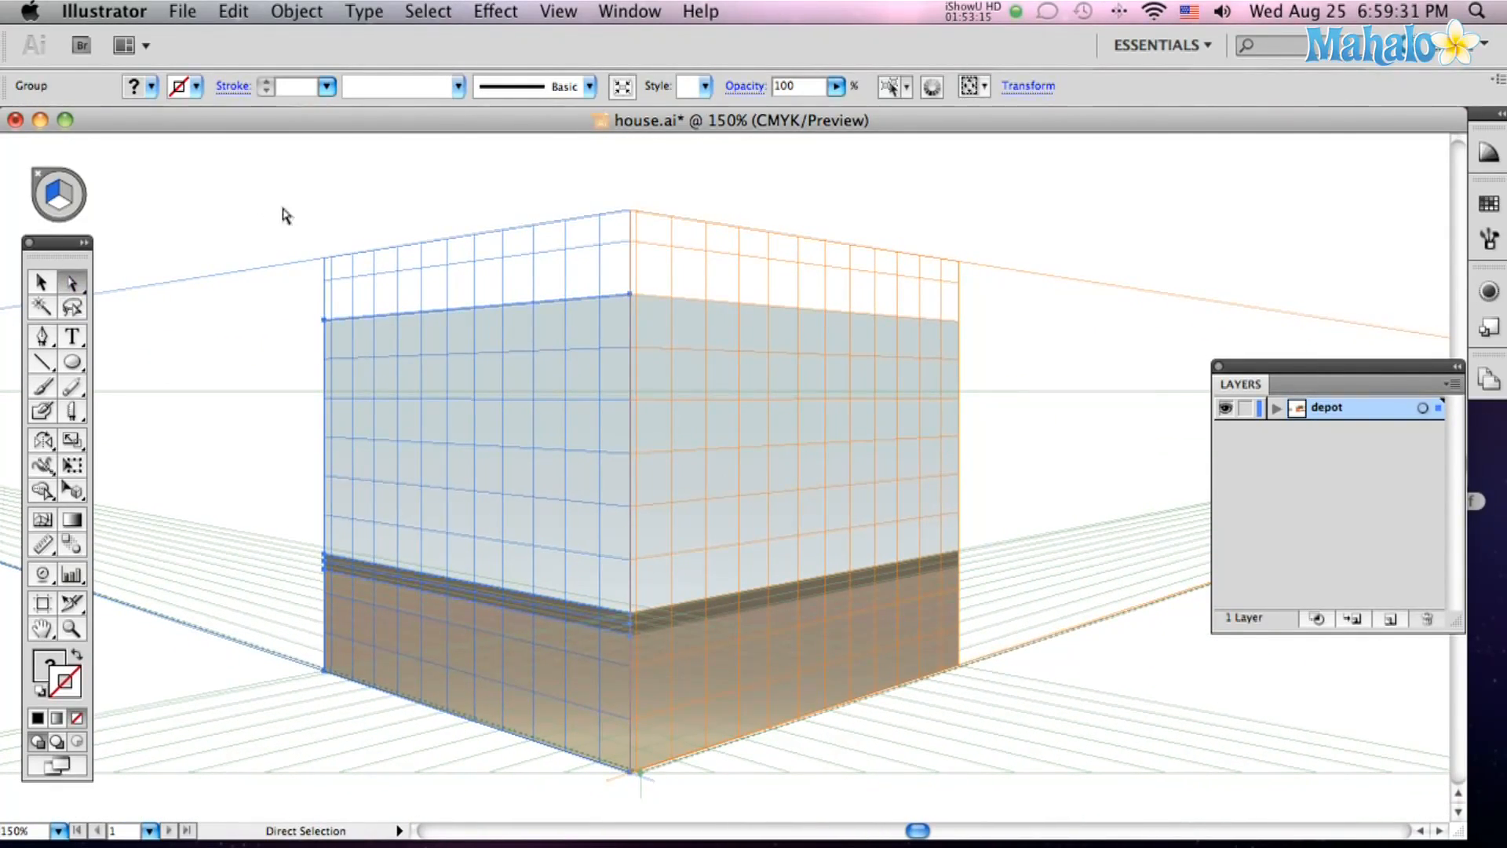
# Open the Gradient panel and adjust the ground stop's black (K) amount.
pyautogui.click(620, 360)
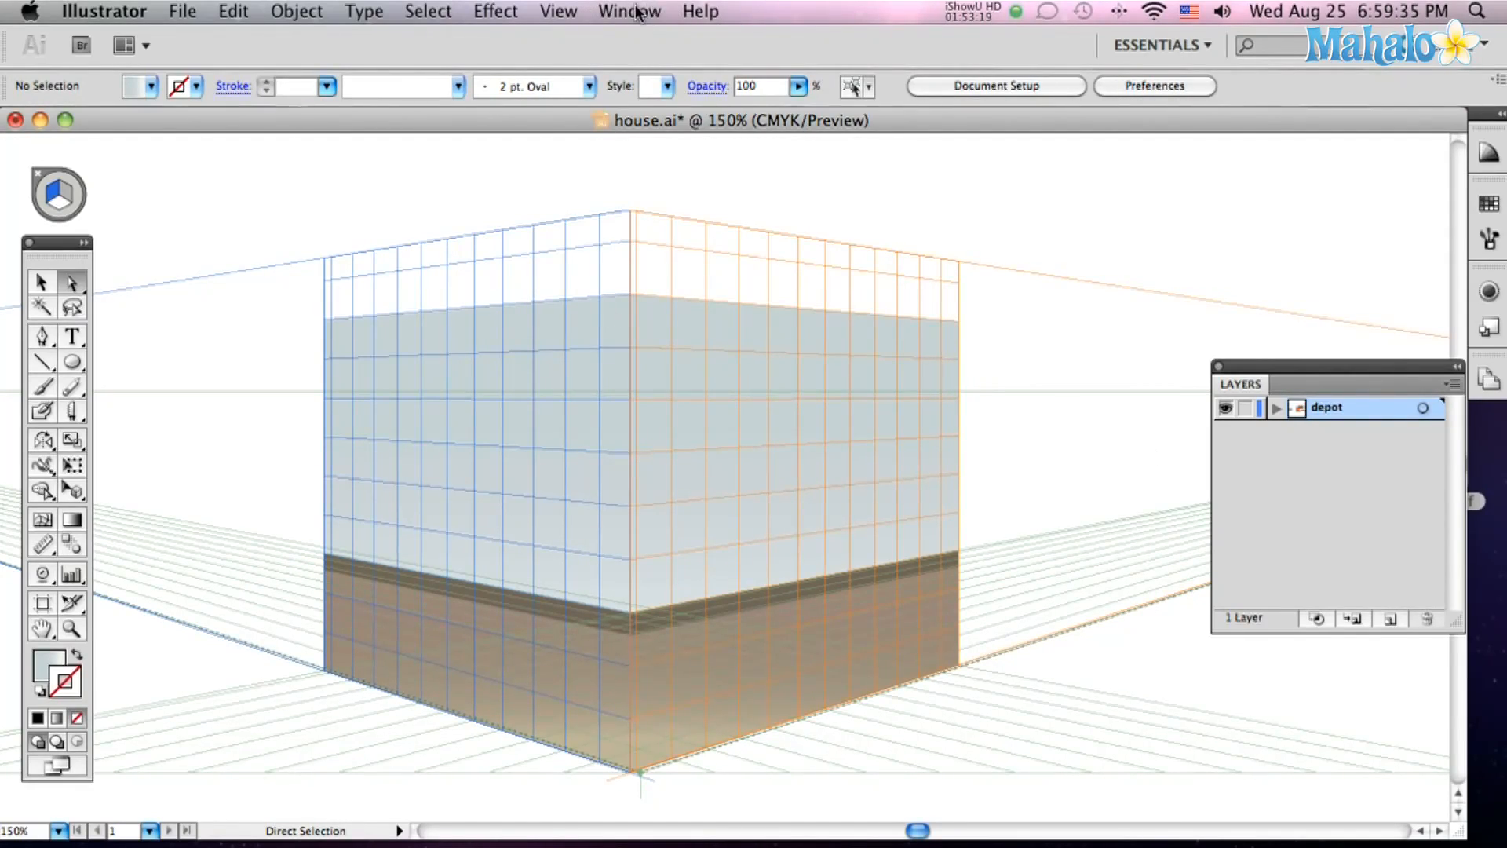
pyautogui.click(629, 10)
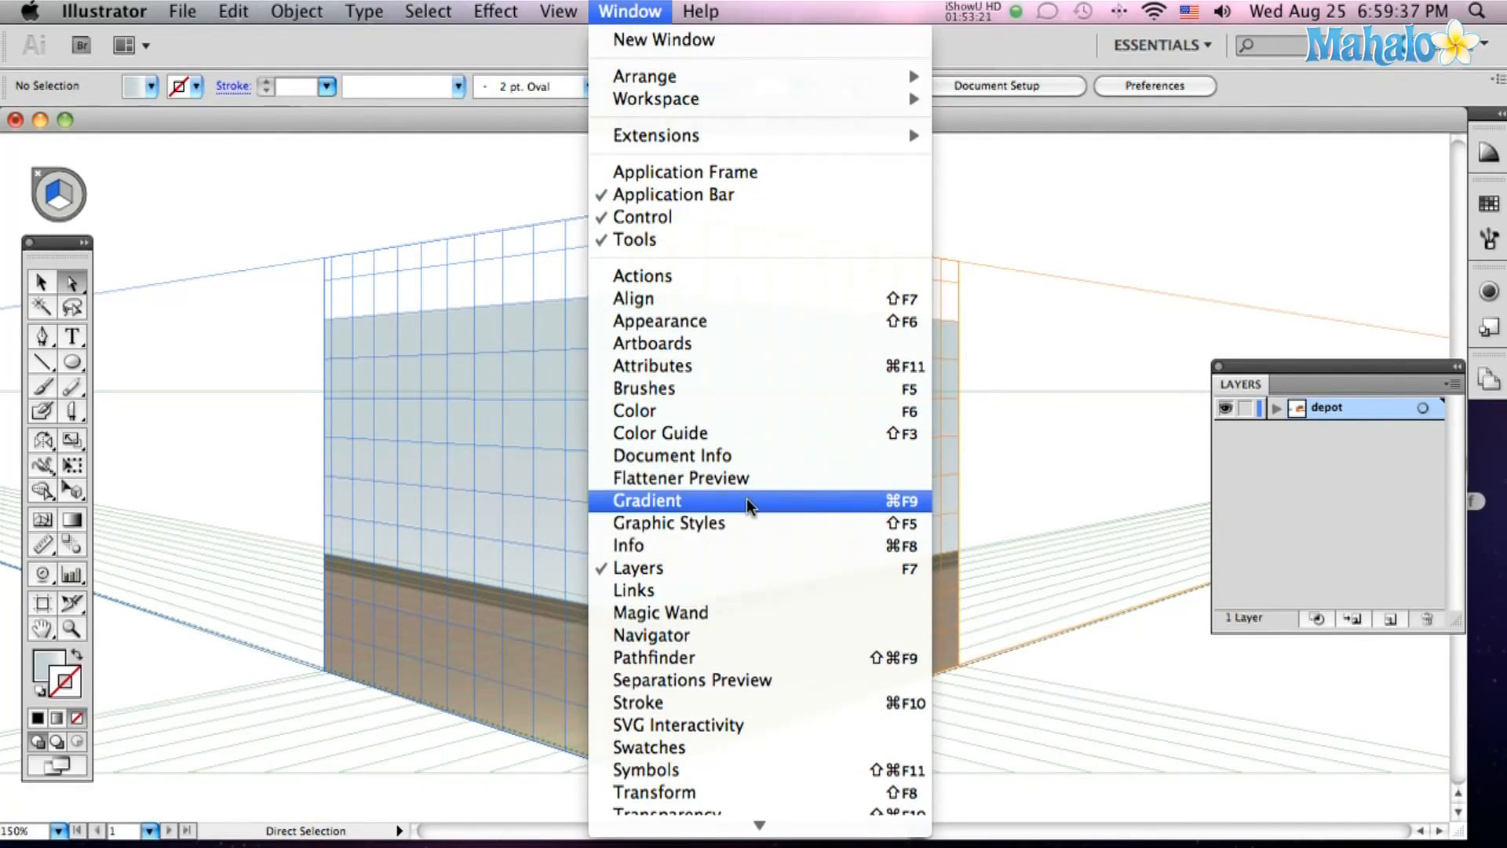
pyautogui.click(646, 500)
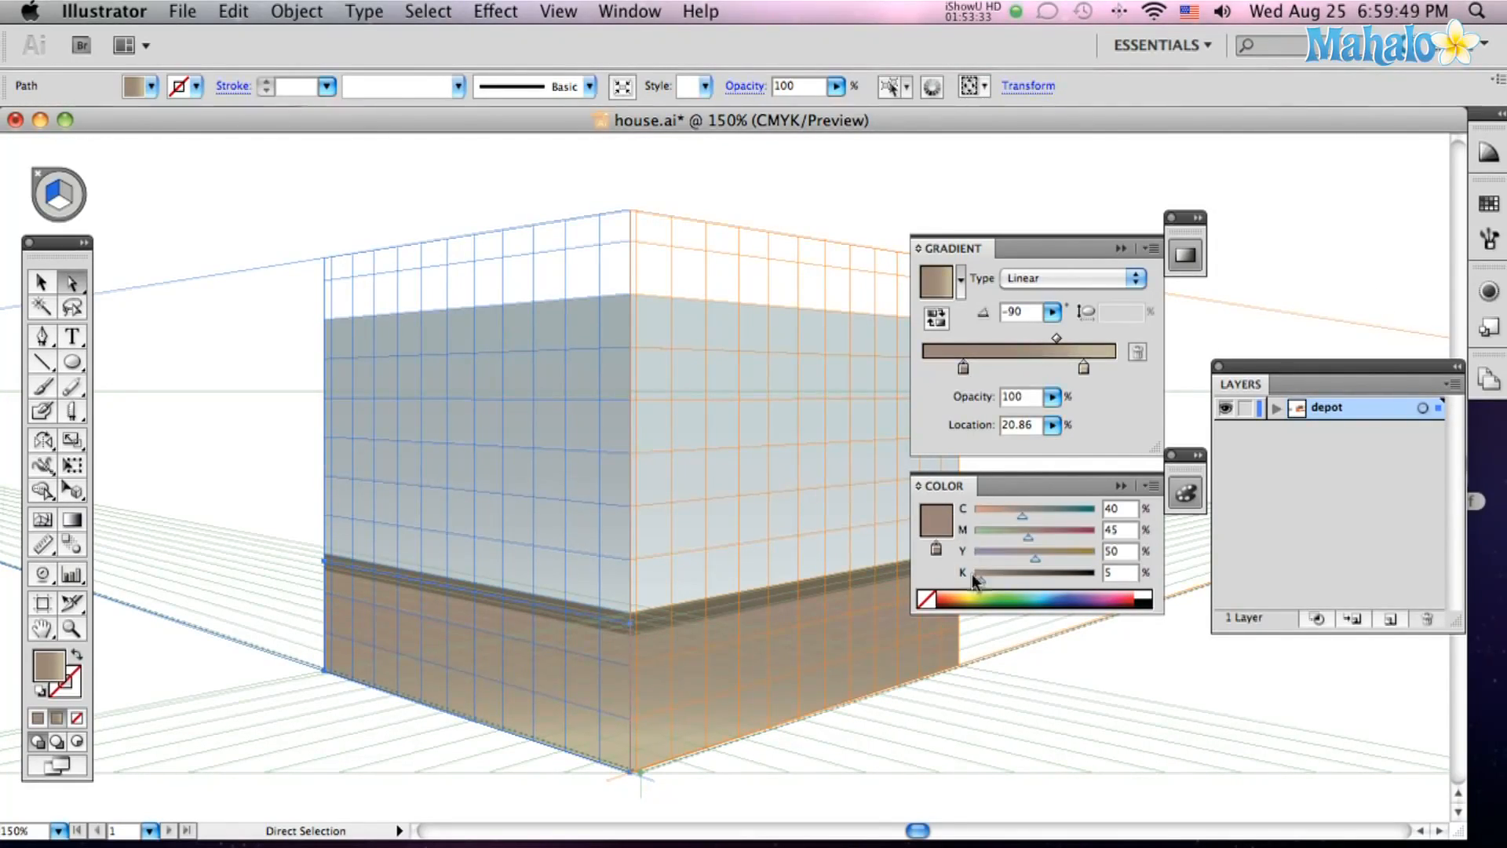
pyautogui.moveTo(971, 572); pyautogui.dragTo(1010, 572)
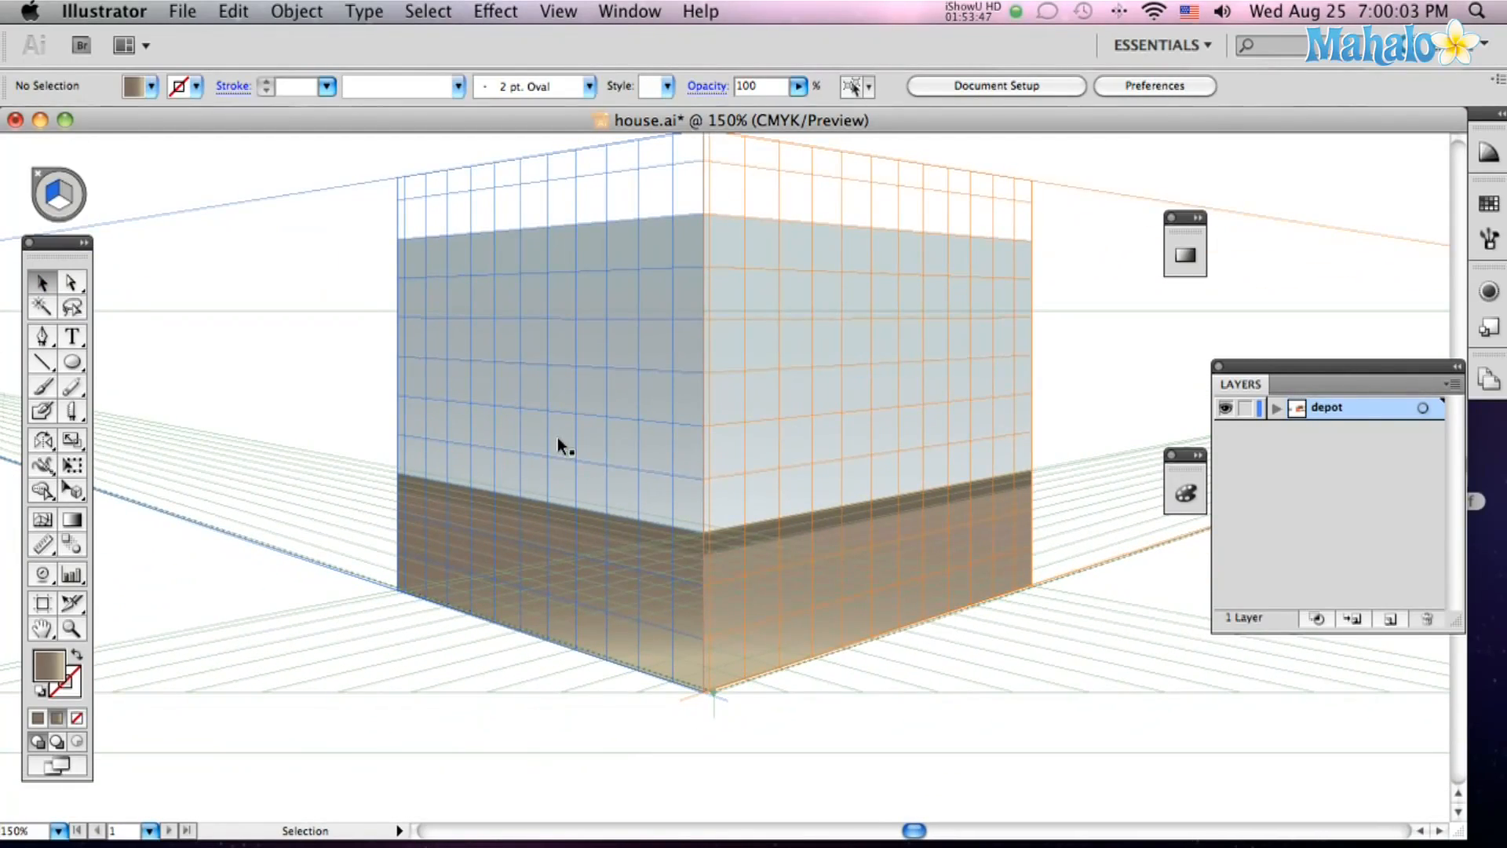
# Drag the door artwork onto the left wall plane and fit it to the wall.
pyautogui.click(552, 437)
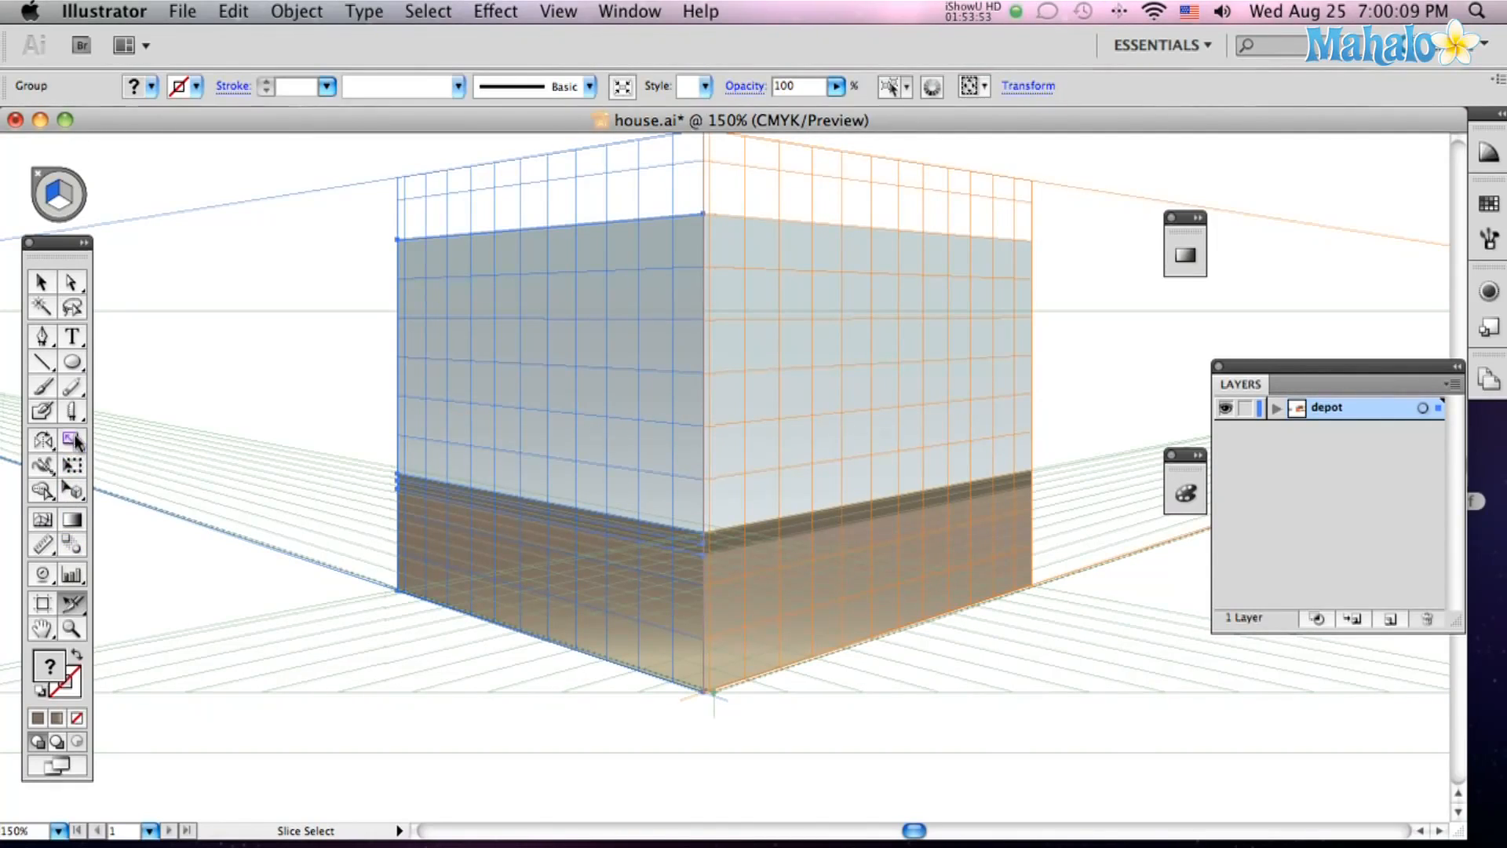
pyautogui.click(43, 491)
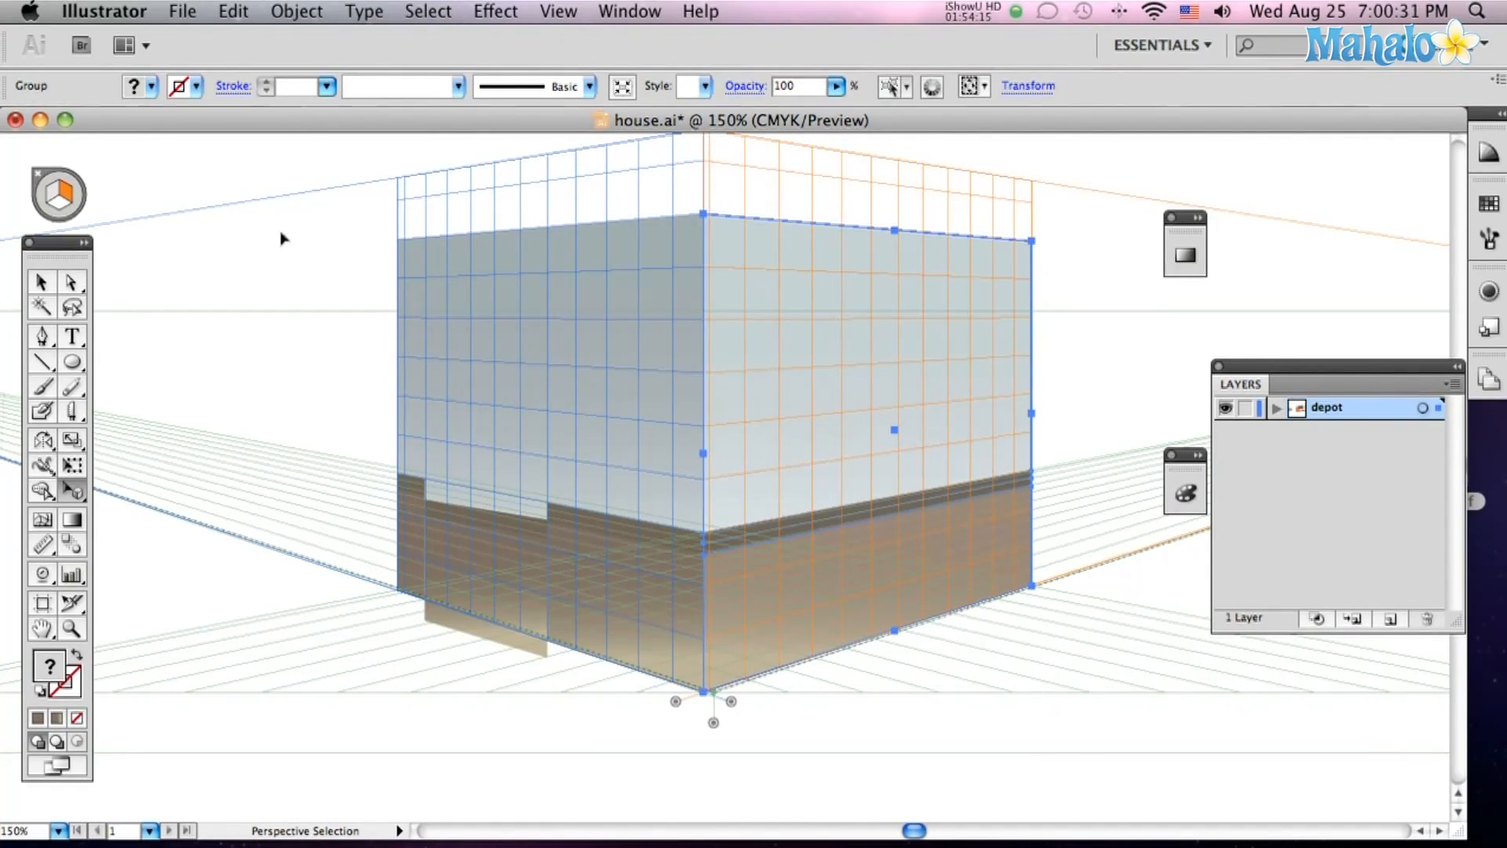
pyautogui.moveTo(877, 434)
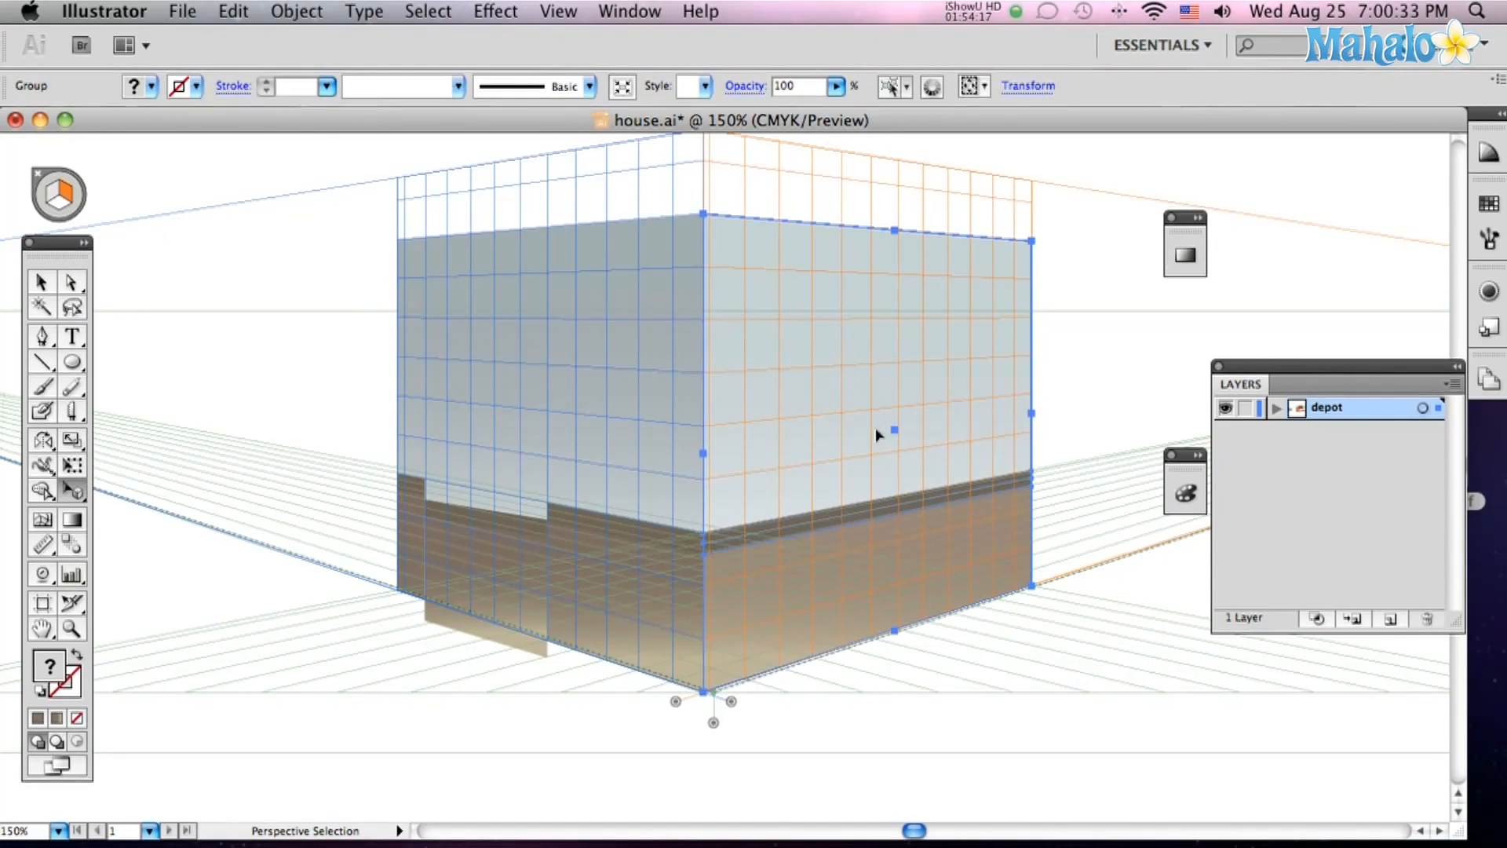
pyautogui.moveTo(874, 433); pyautogui.dragTo(697, 466)
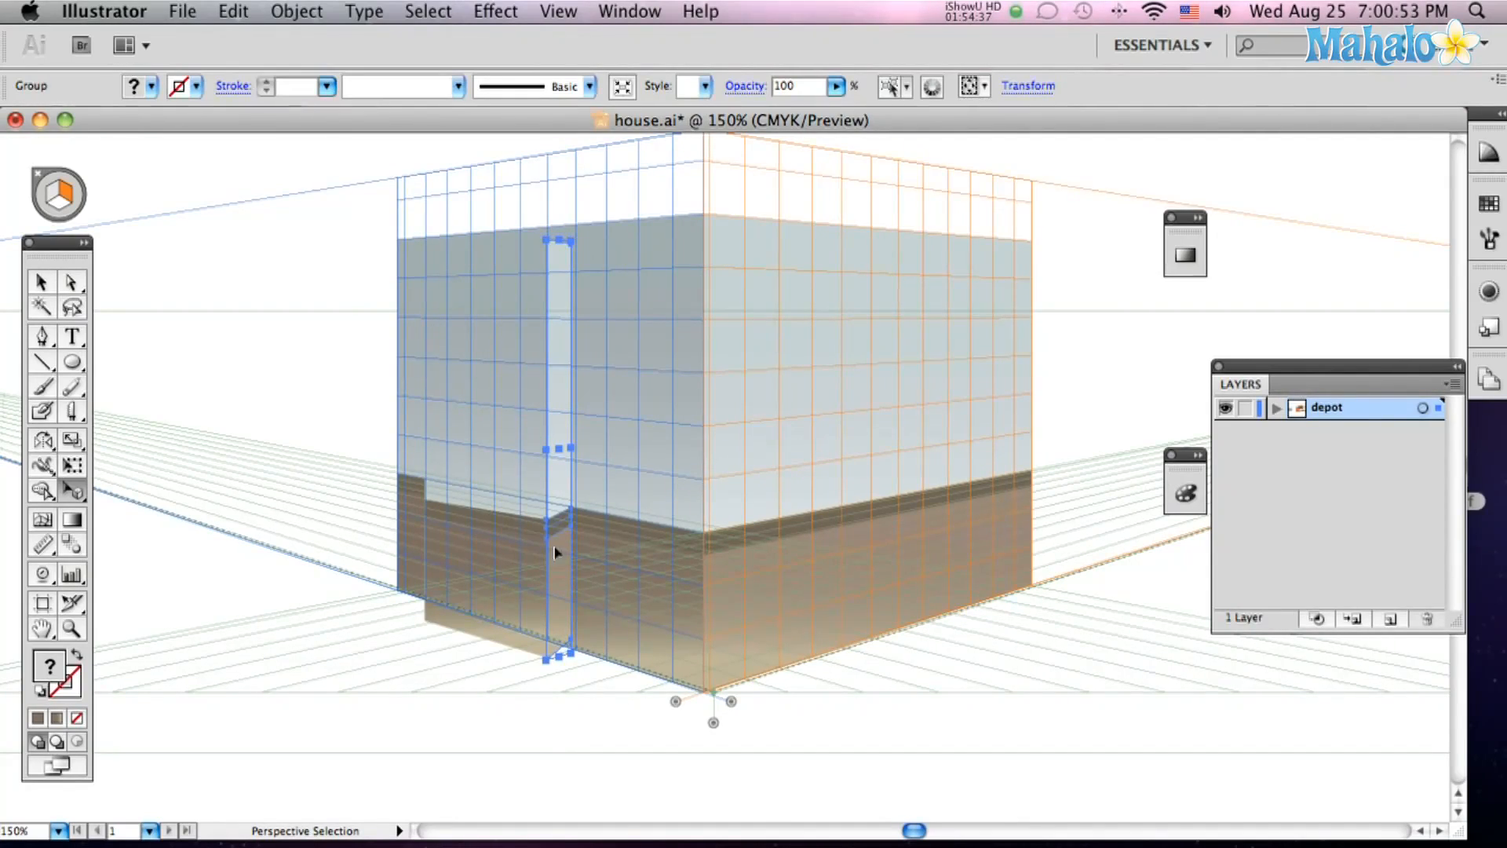
pyautogui.click(591, 703)
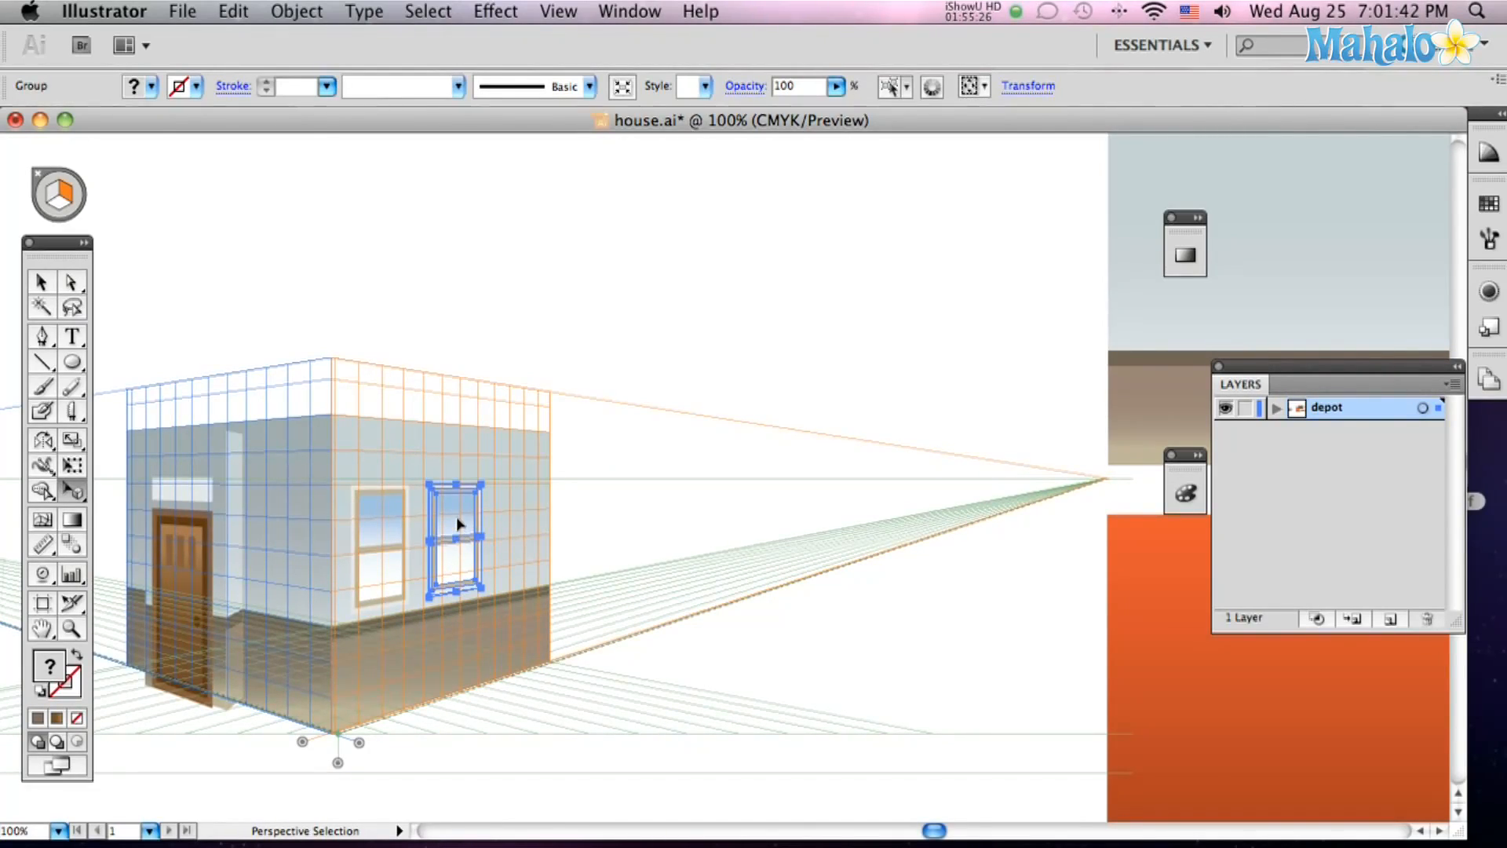
# Move another window into place beside the first on the right wall.
pyautogui.moveTo(457, 524); pyautogui.dragTo(514, 534)
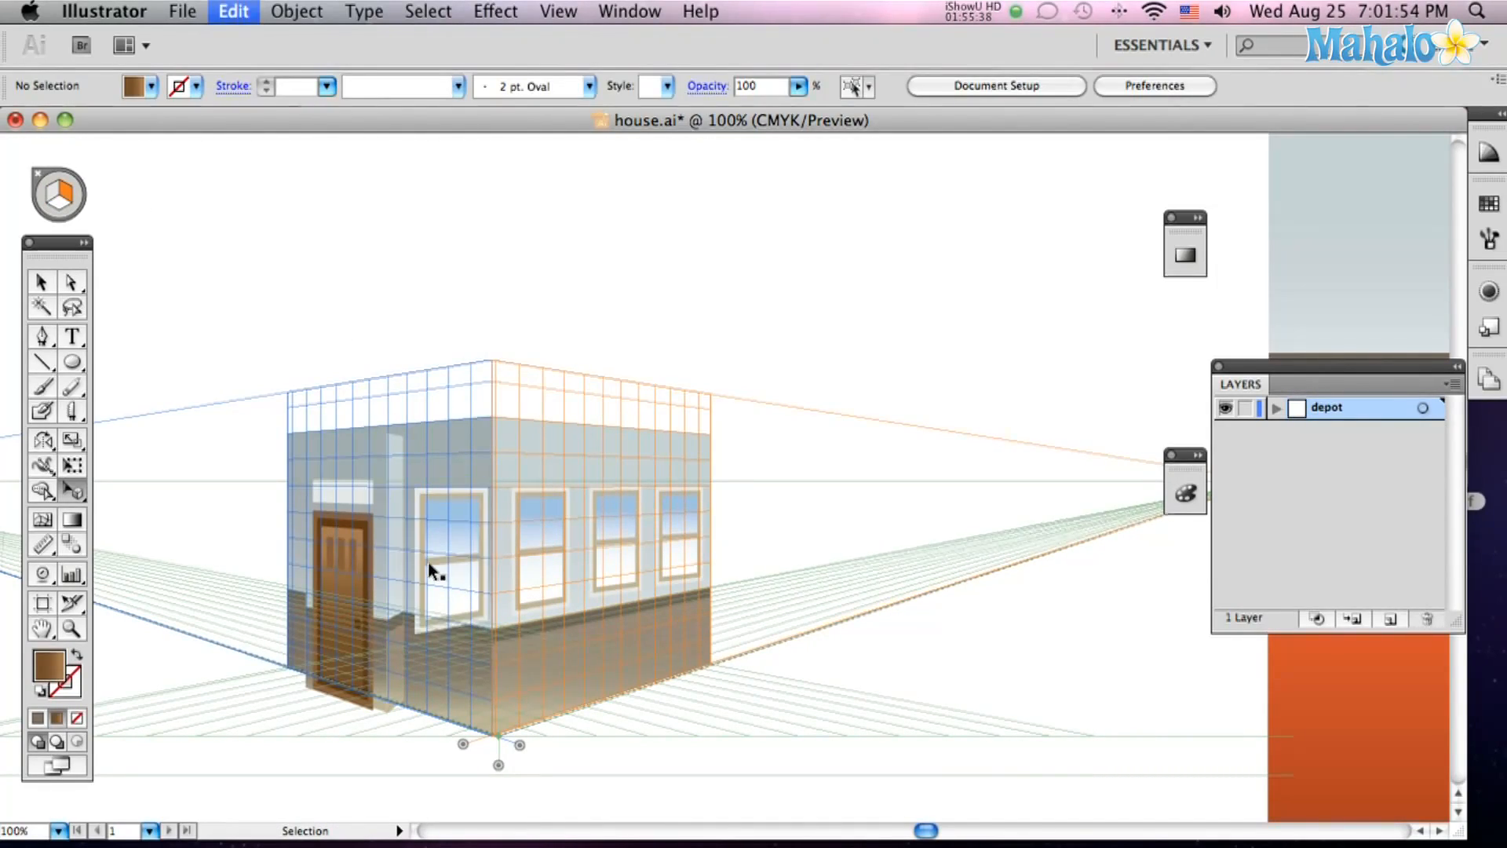
pyautogui.click(446, 562)
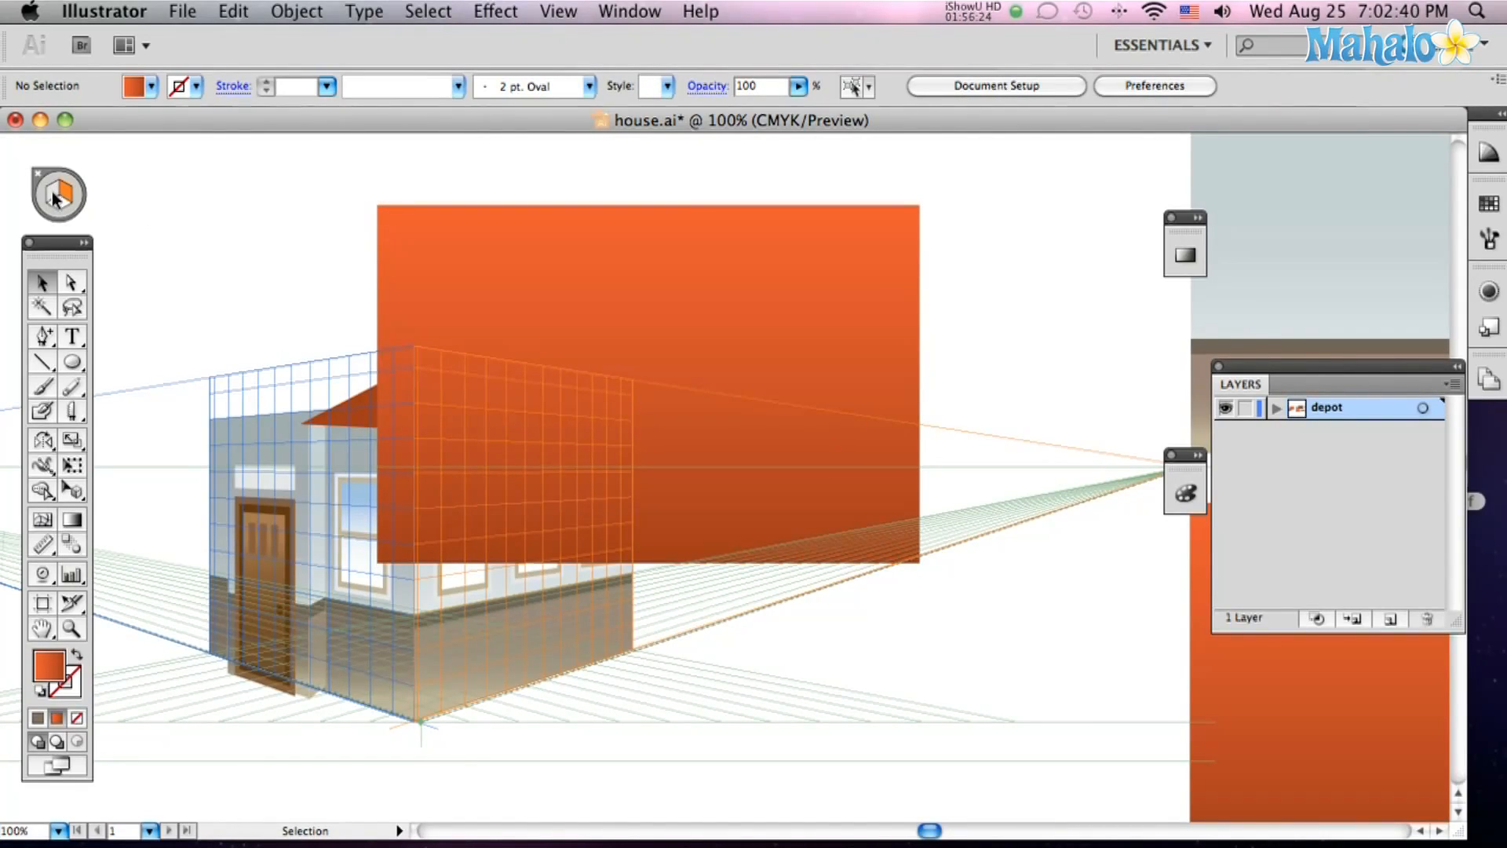
# Make the right side the active plane in the Plane Switching Widget.
pyautogui.click(648, 385)
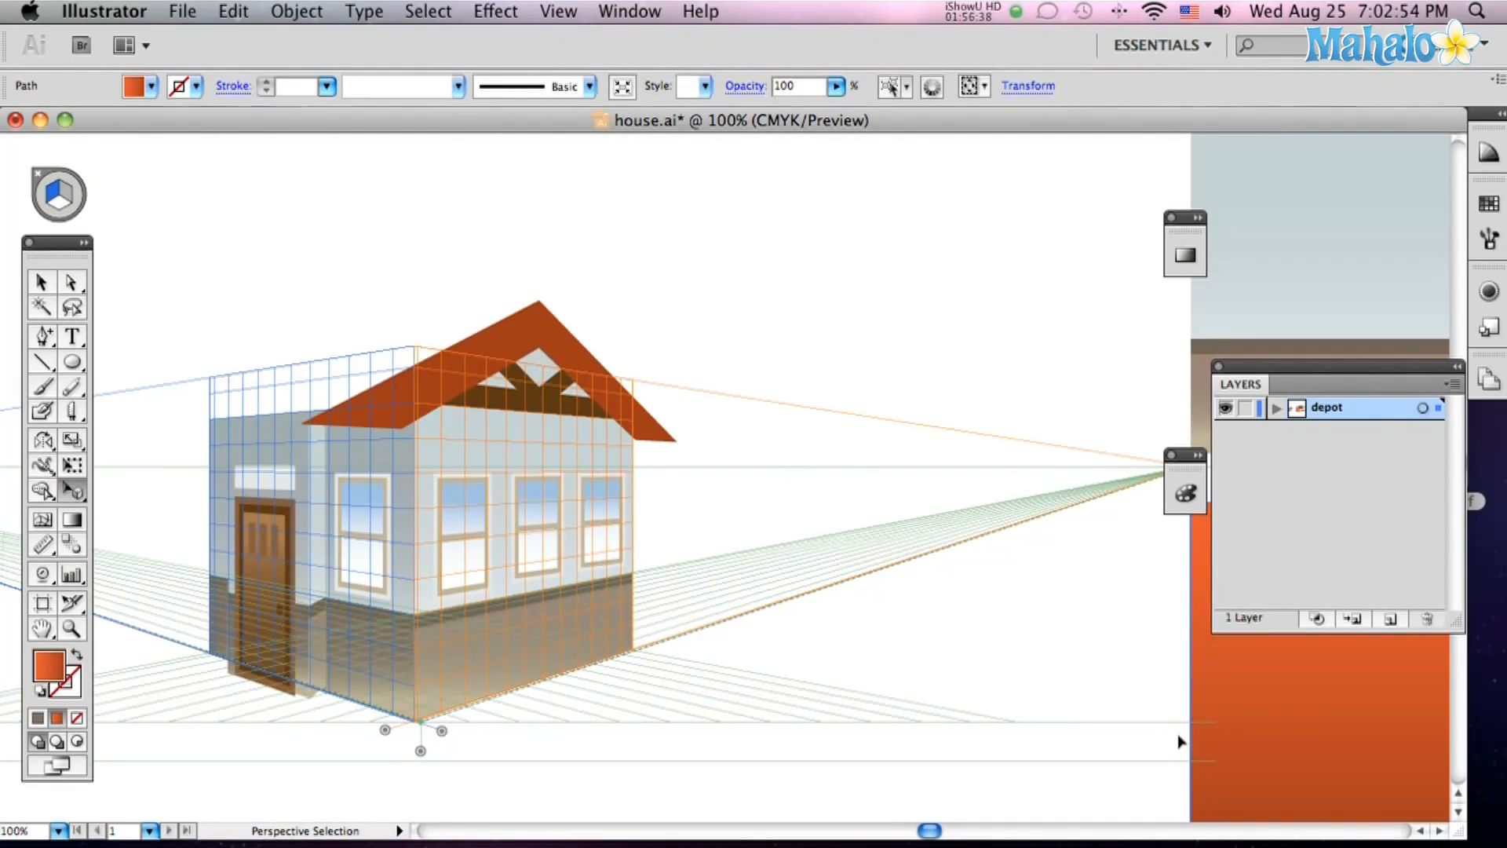
# Drag the orange panel onto the left plane and slant its corner with Direct Selection.
pyautogui.moveTo(452, 296); pyautogui.dragTo(997, 658)
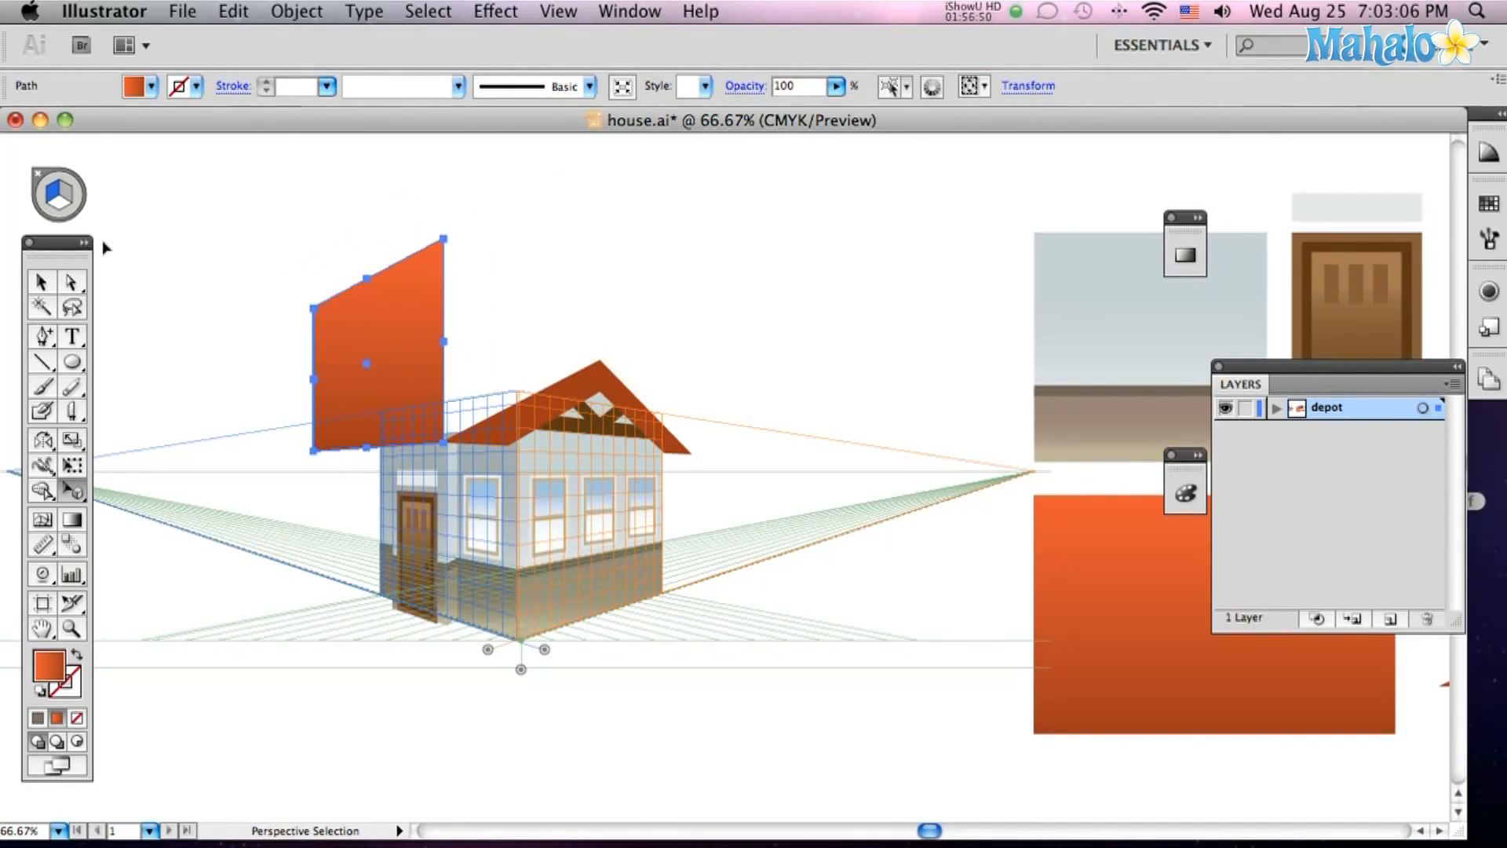
pyautogui.click(72, 282)
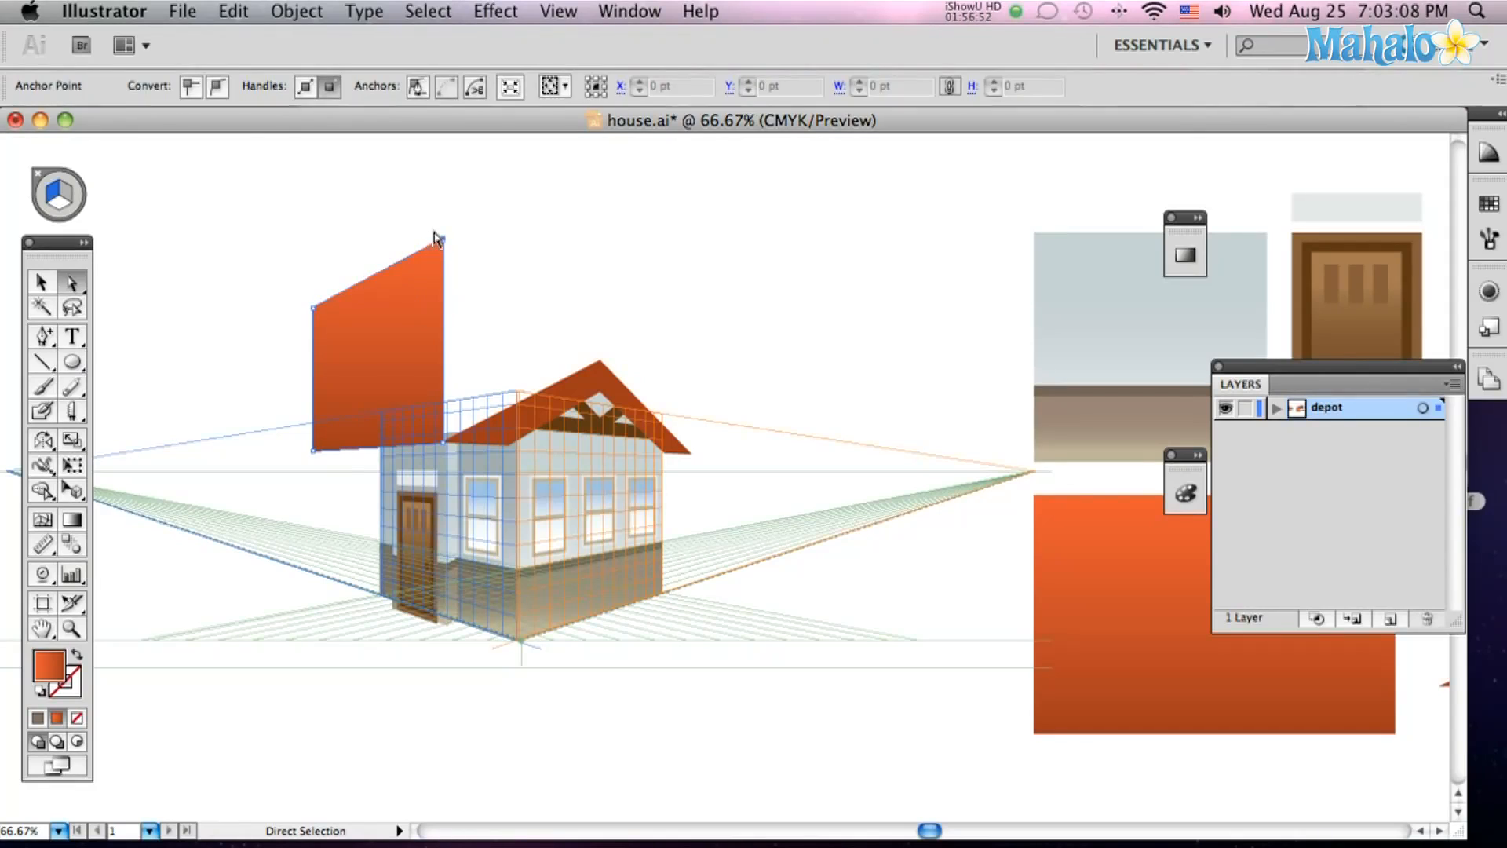
pyautogui.moveTo(437, 235); pyautogui.dragTo(601, 365)
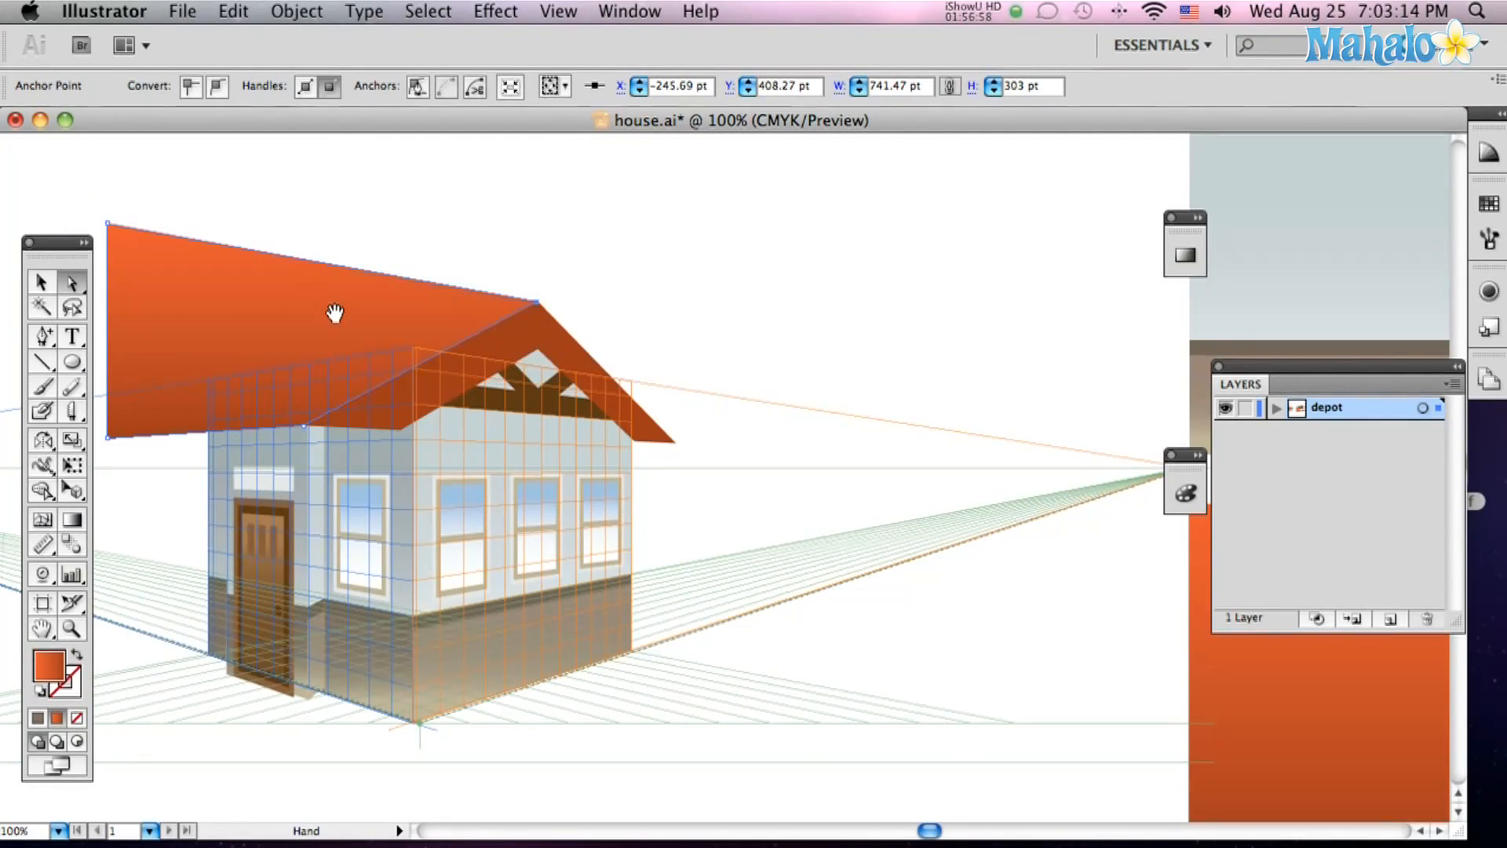
pyautogui.moveTo(337, 313); pyautogui.dragTo(459, 334)
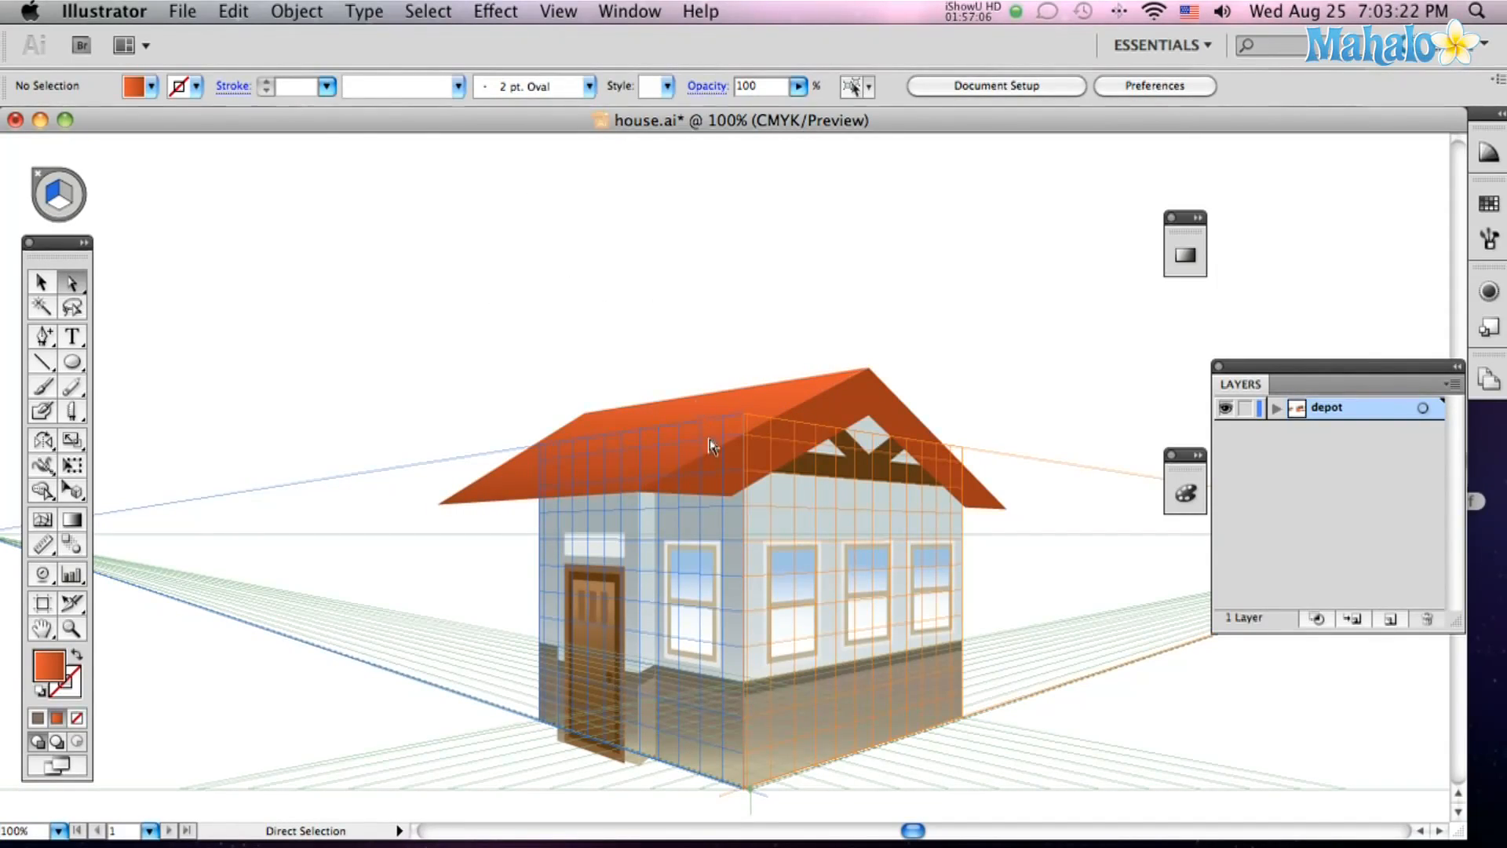
# Turn off the perspective grid with View > Perspective Grid > Hide Grid.
pyautogui.click(629, 10)
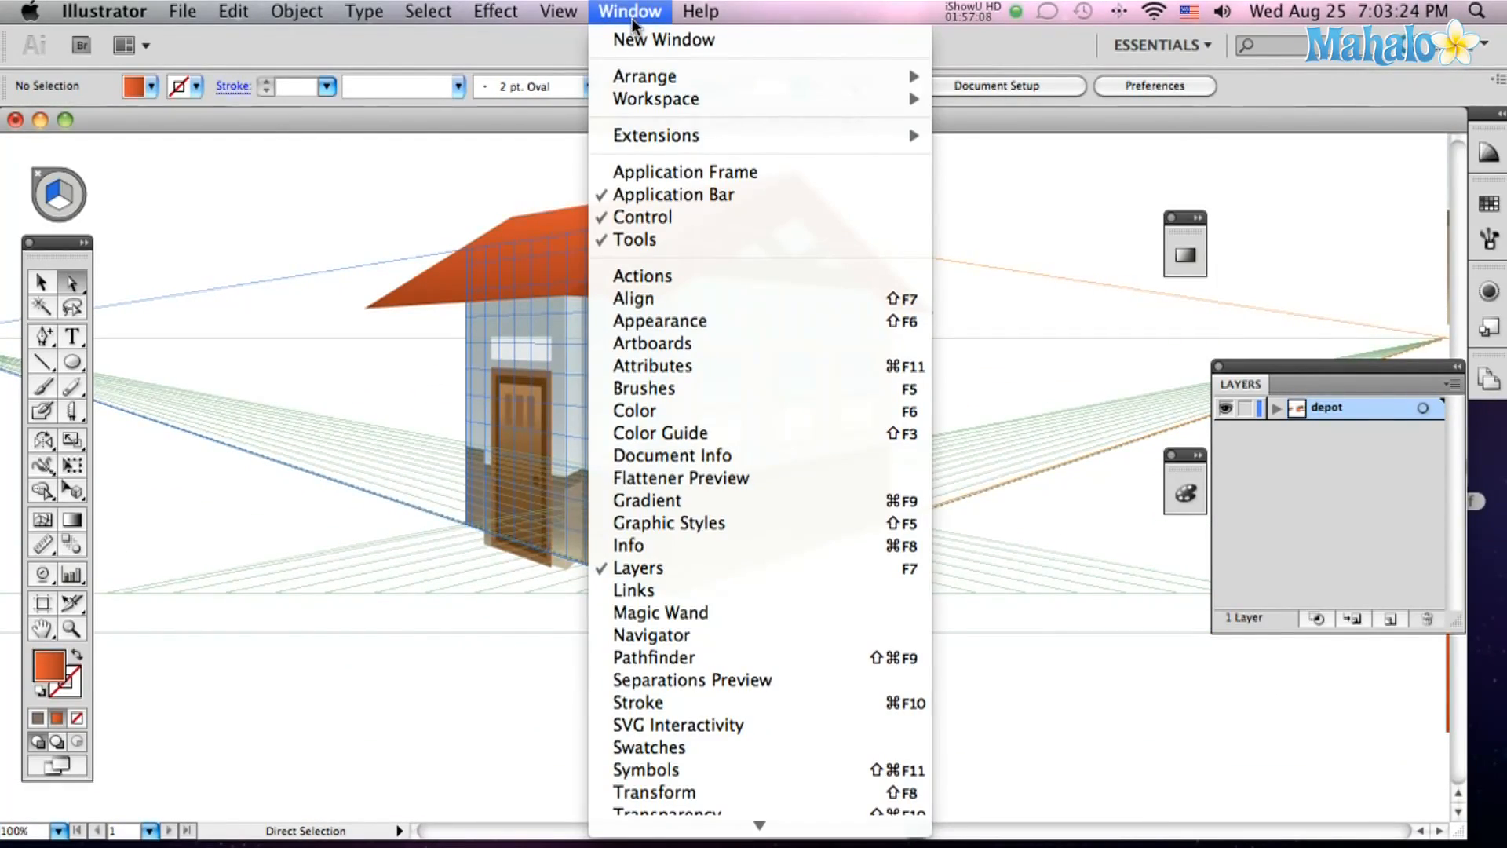
pyautogui.scroll(-3)
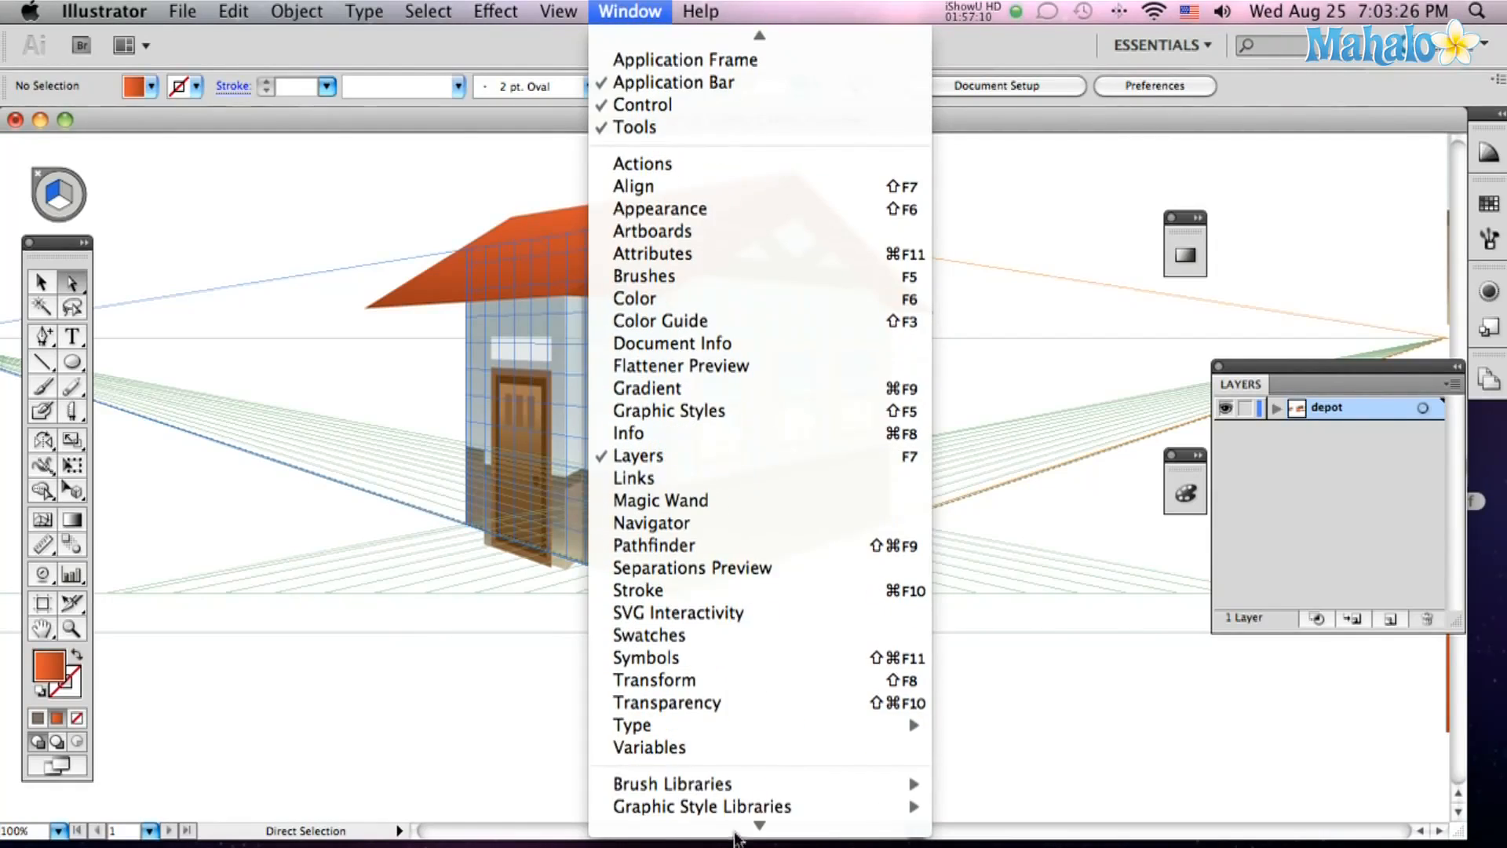
pyautogui.click(556, 12)
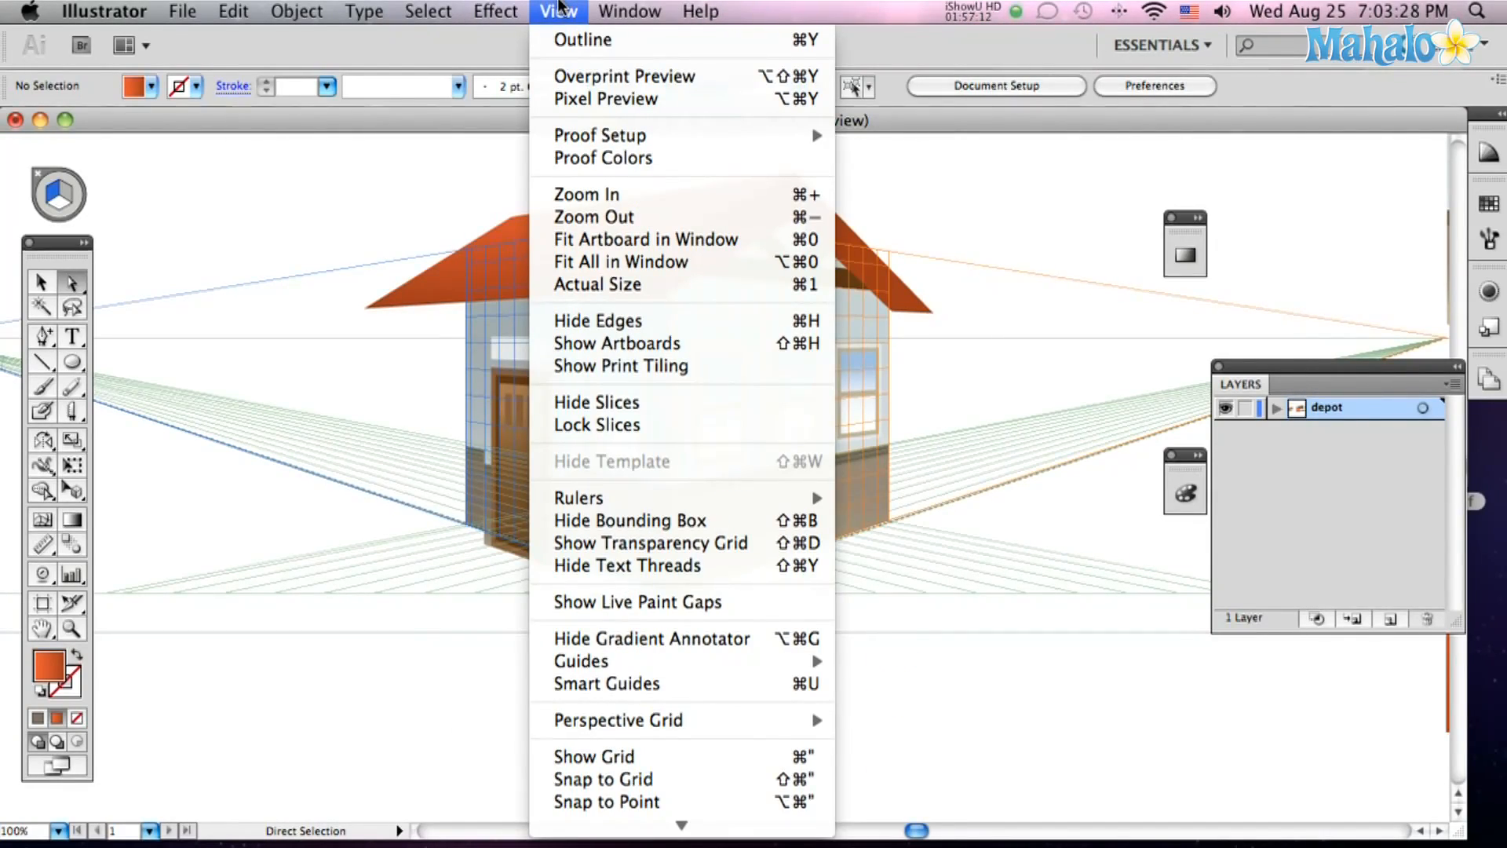
pyautogui.moveTo(599, 134)
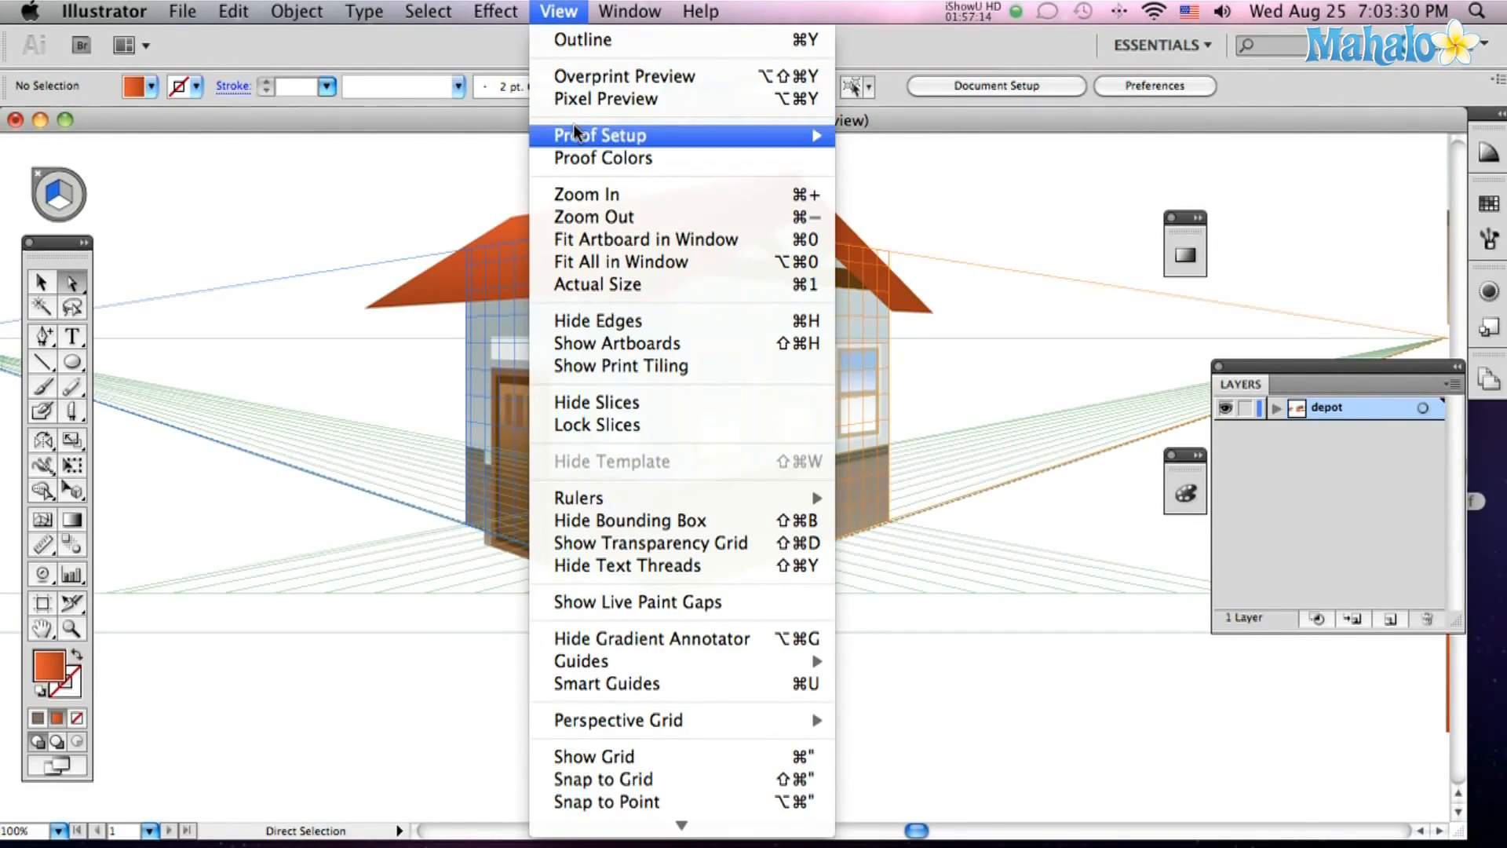
pyautogui.moveTo(617, 720)
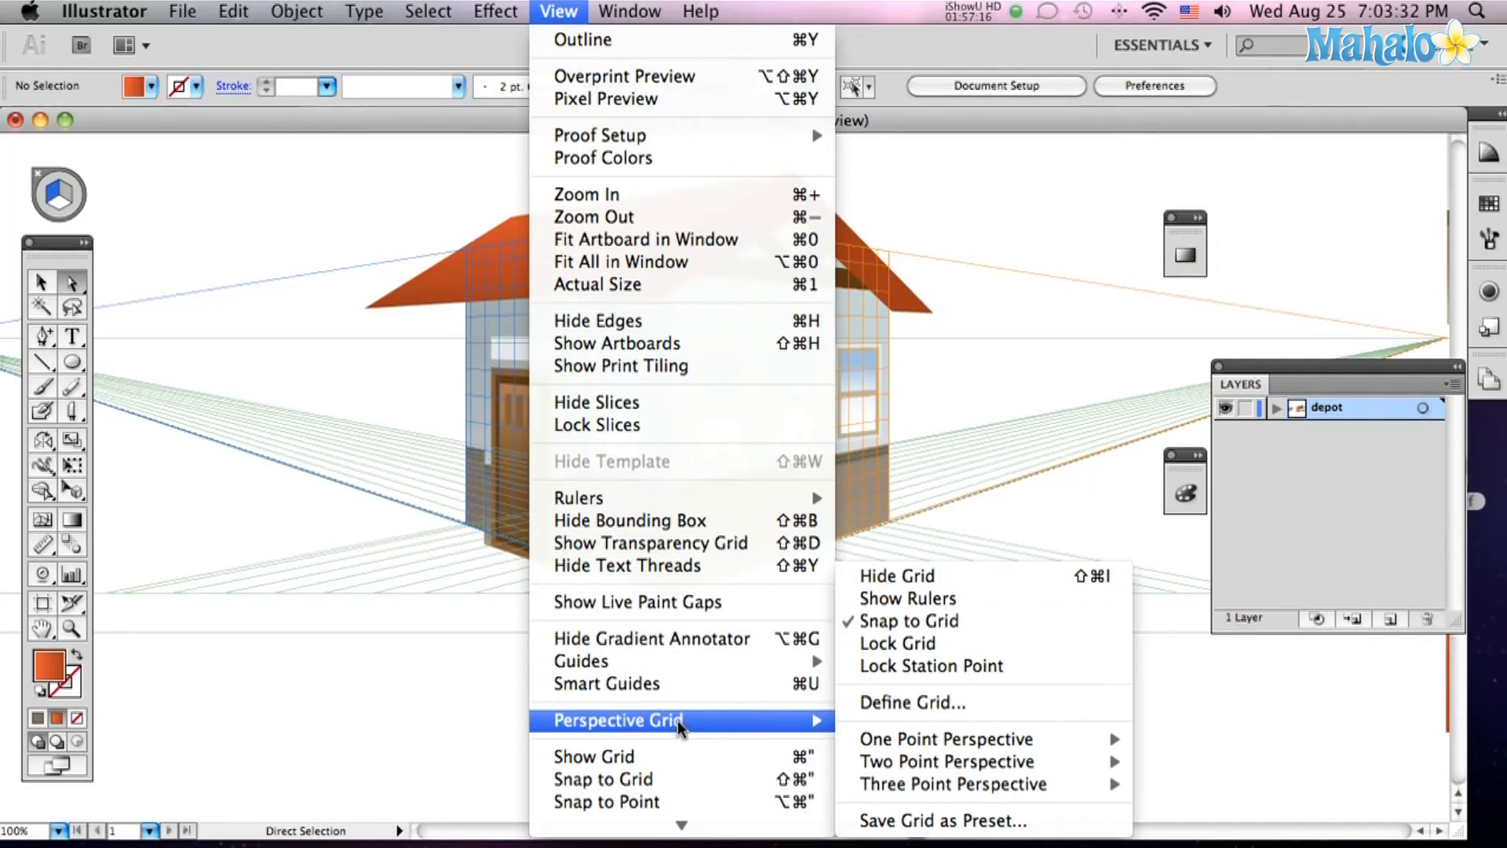
pyautogui.click(896, 576)
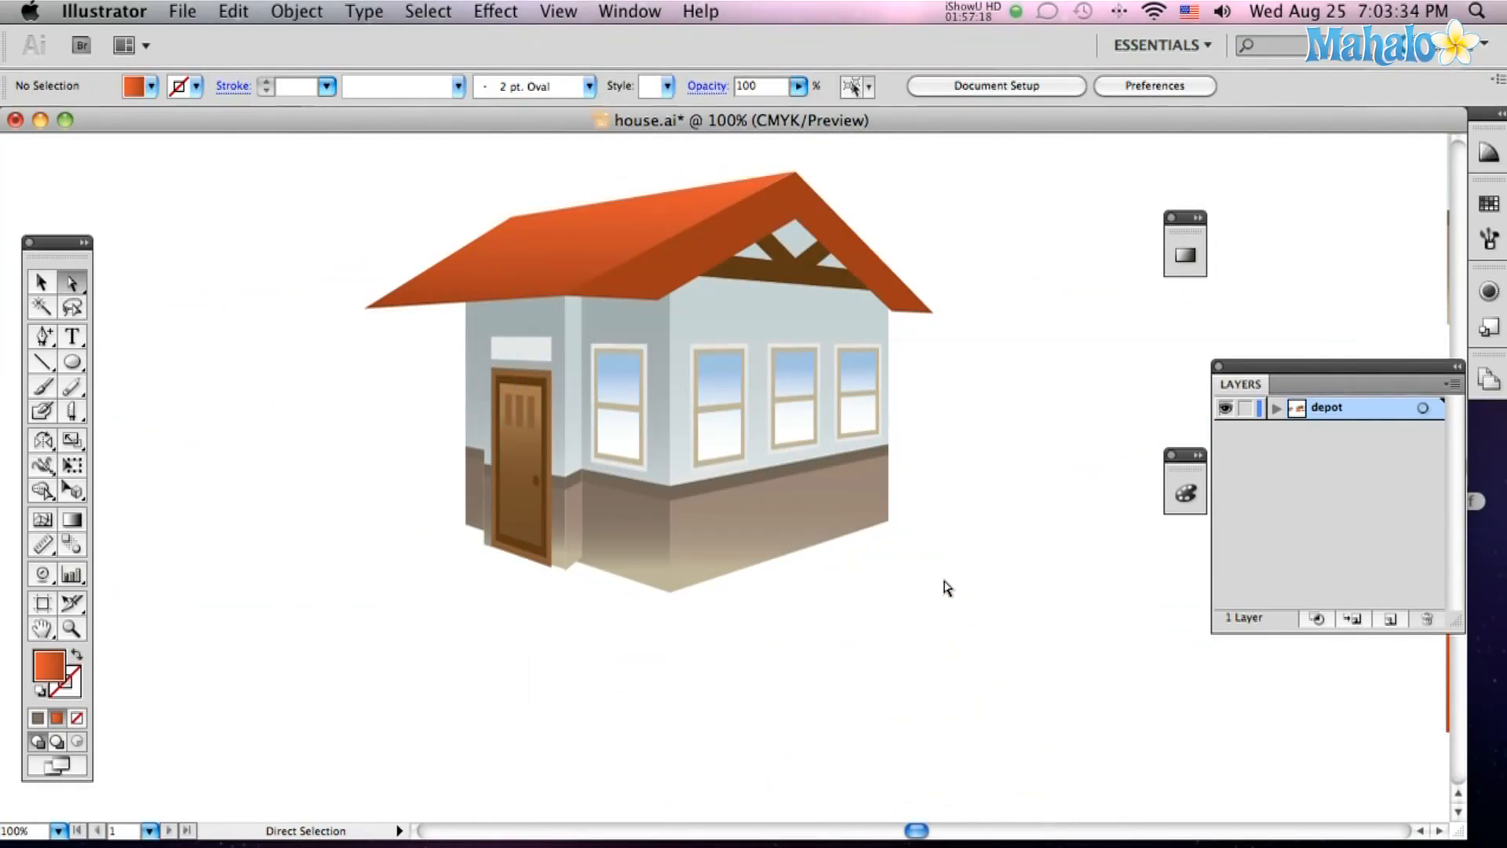